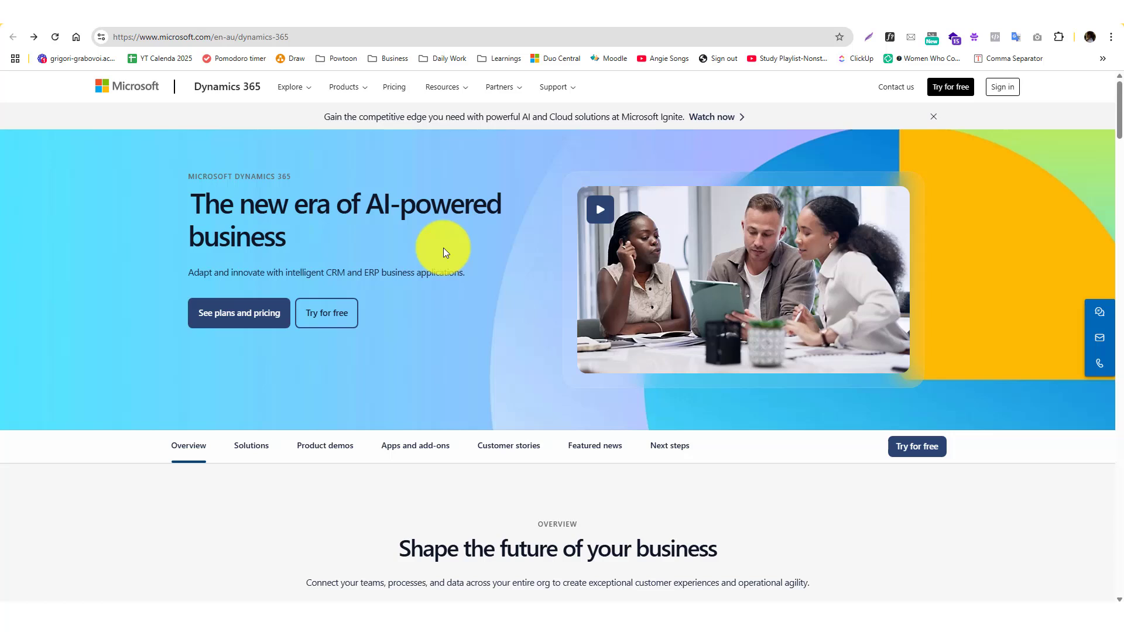
pyautogui.moveTo(223, 72)
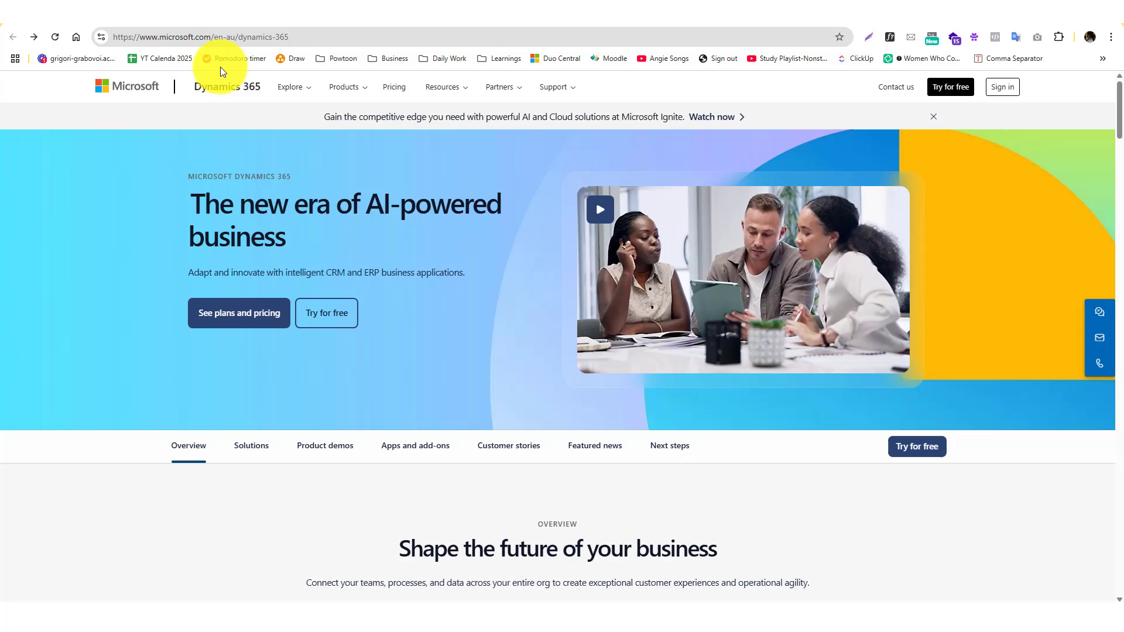
# - Highlight the CRM and ERP business applications phrases in the Dynamics 365 tagline
pyautogui.click(281, 37)
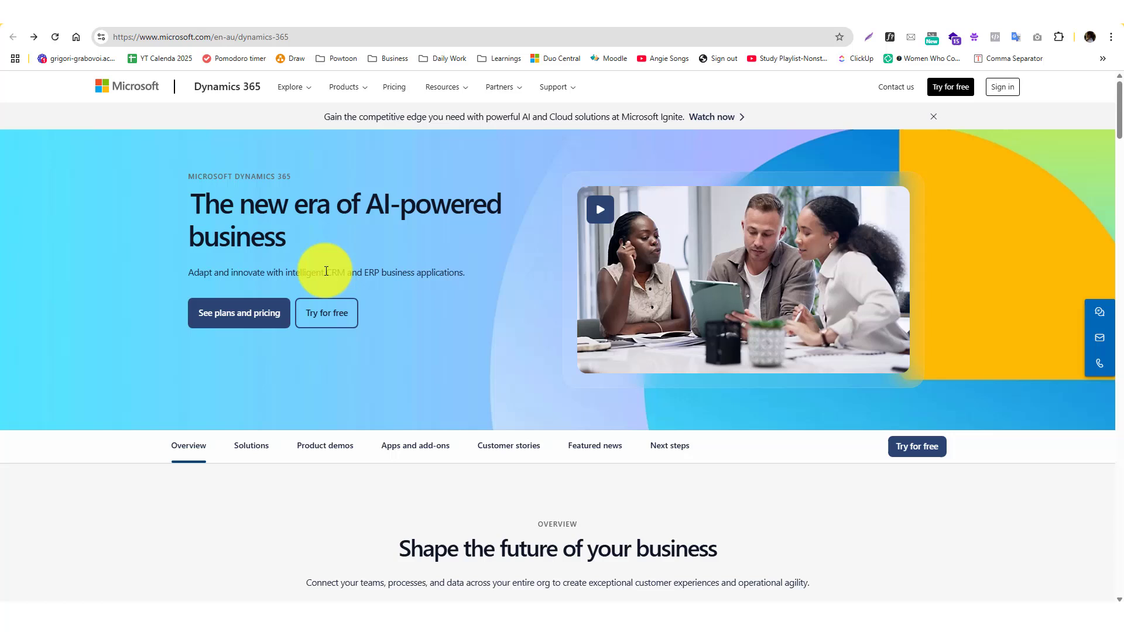
pyautogui.doubleClick(334, 273)
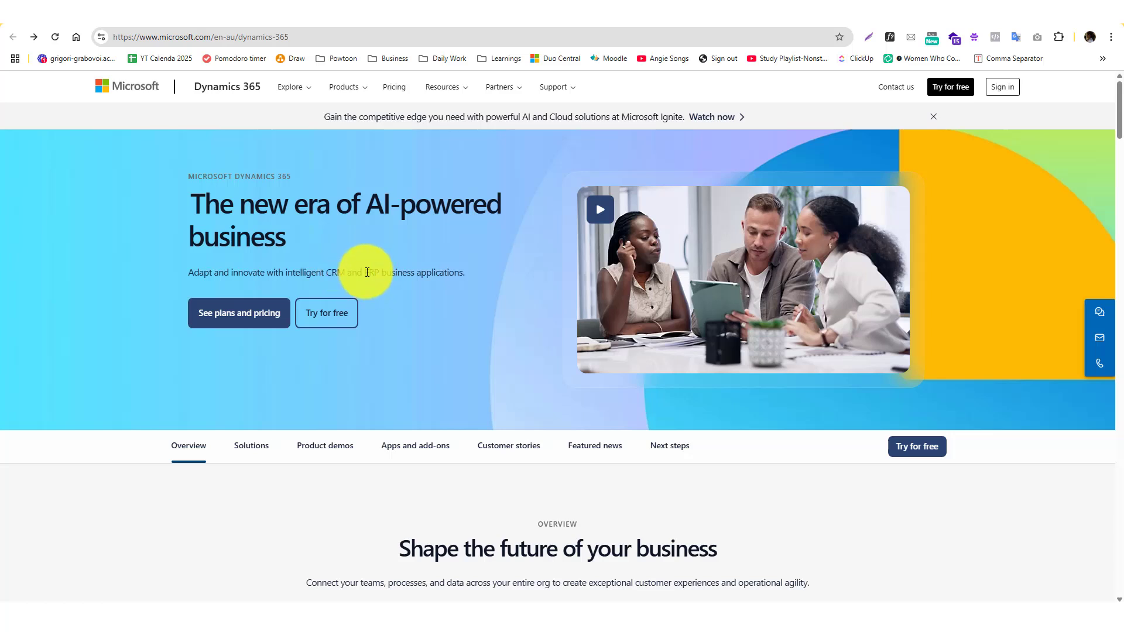
pyautogui.doubleClick(372, 272)
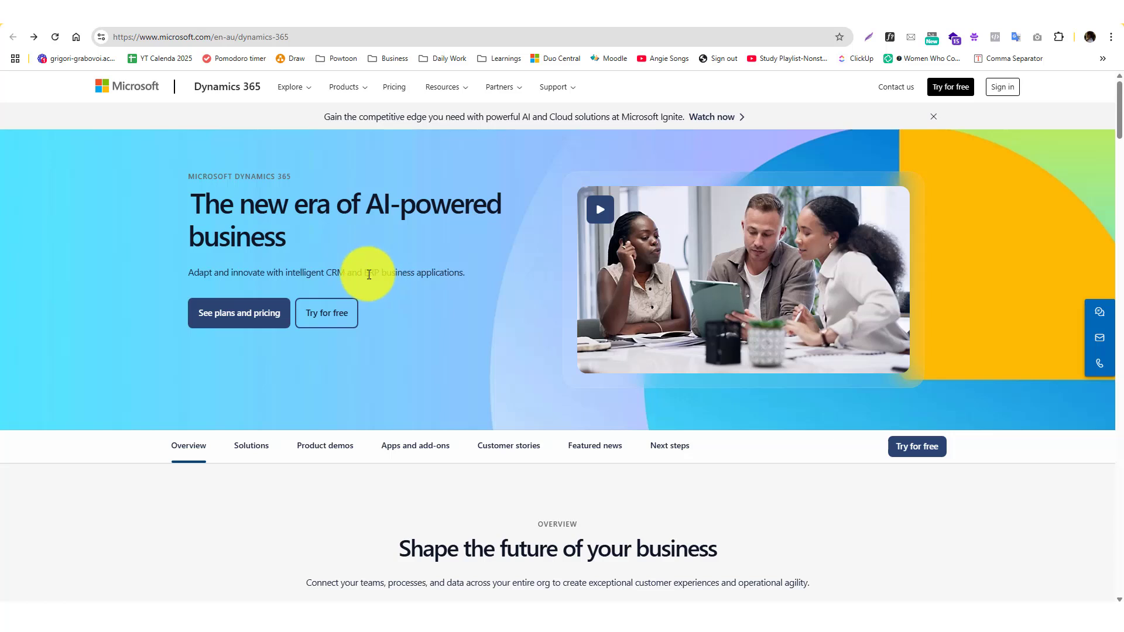
pyautogui.moveTo(363, 273); pyautogui.dragTo(465, 273)
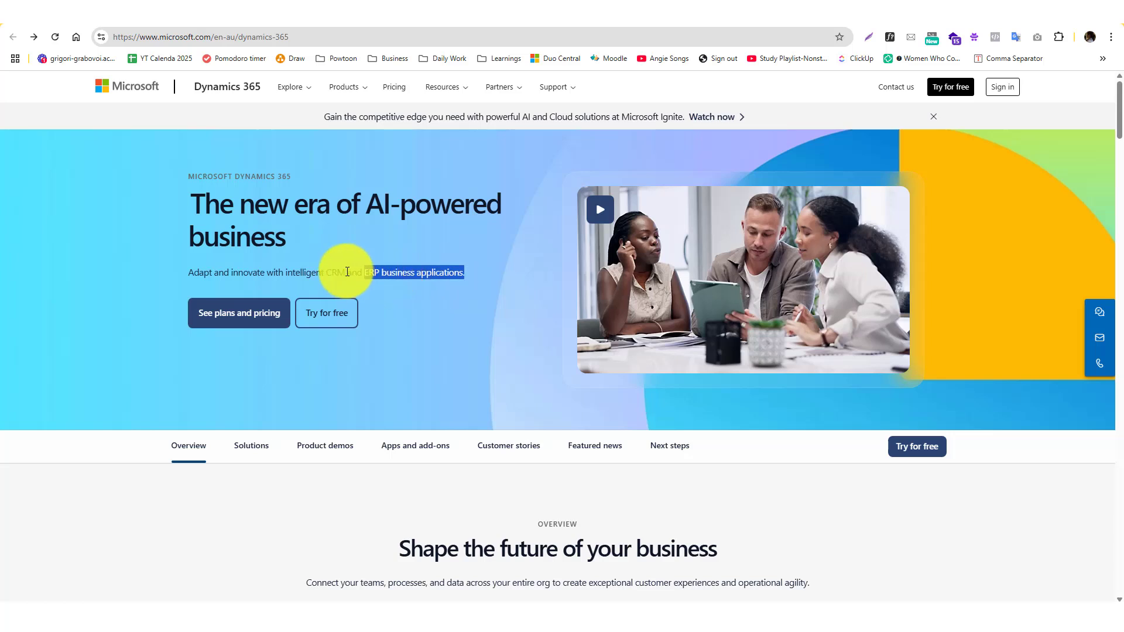
pyautogui.click(332, 267)
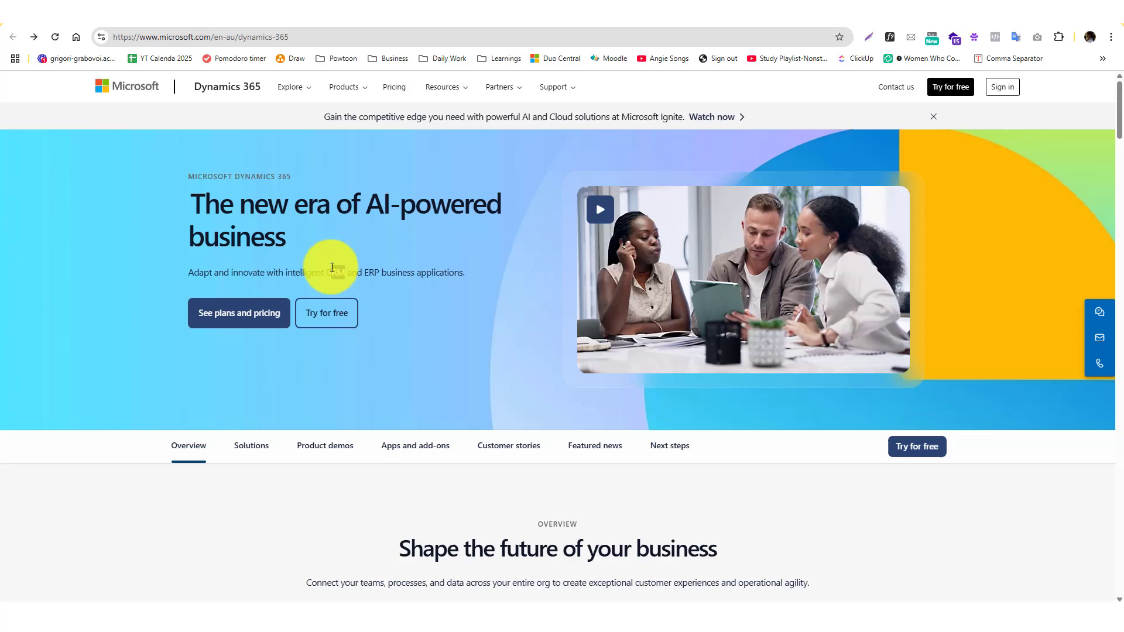
pyautogui.doubleClick(337, 273)
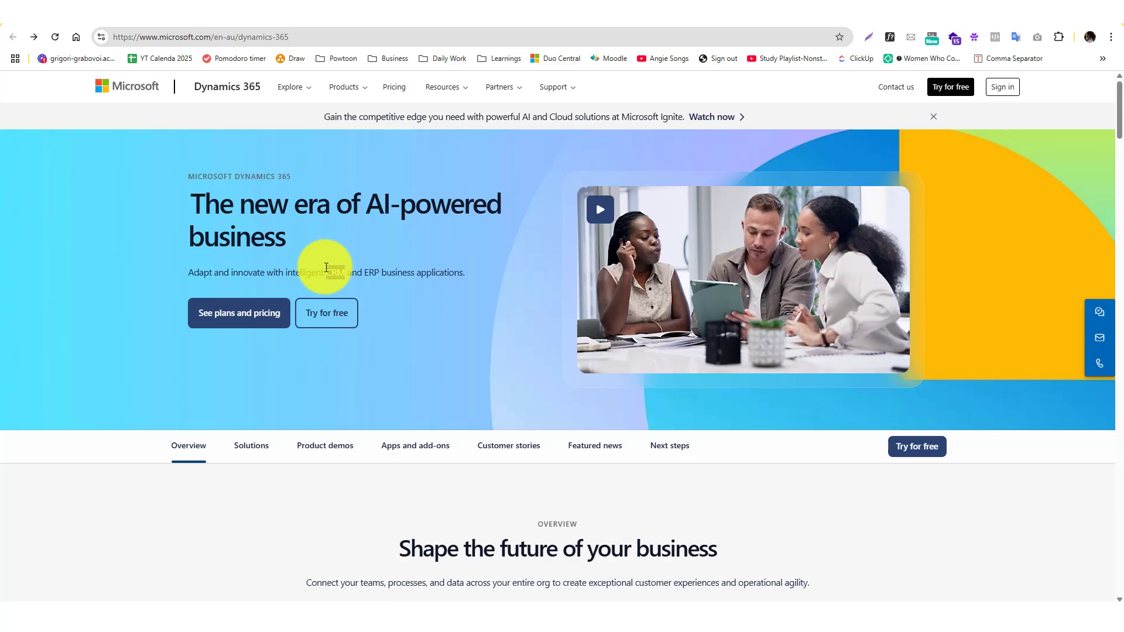
pyautogui.doubleClick(334, 273)
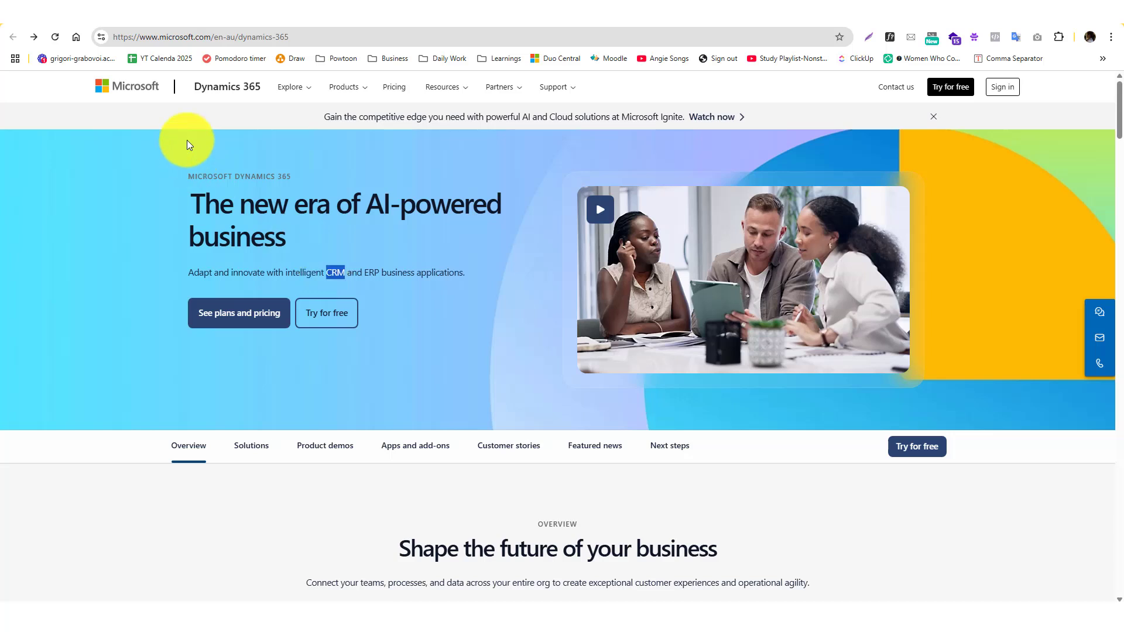
pyautogui.moveTo(250, 193)
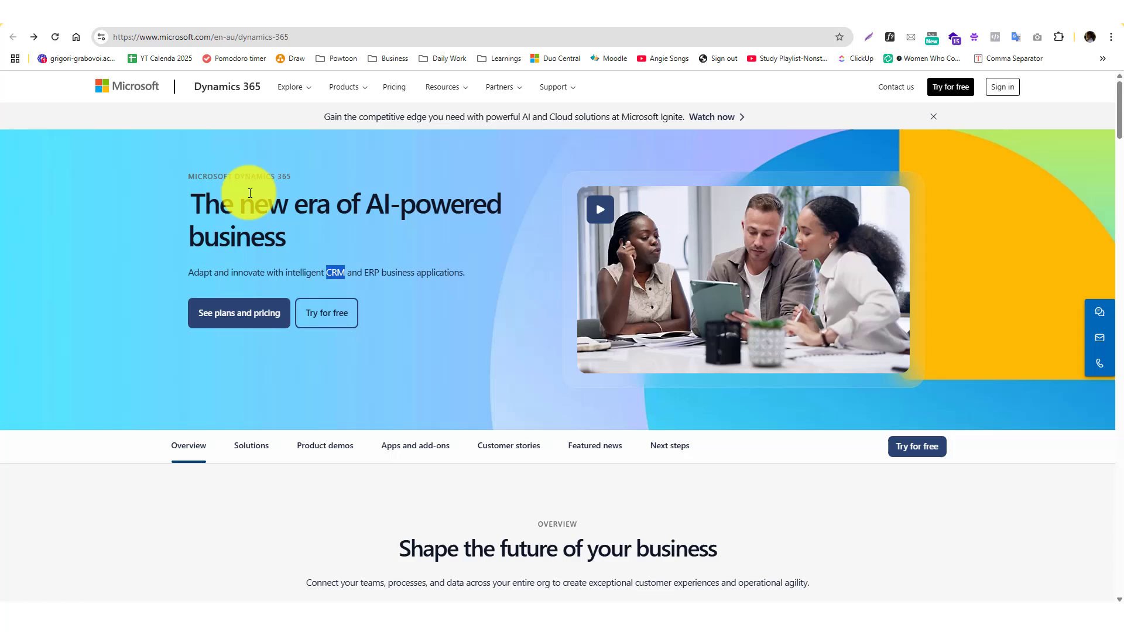
pyautogui.moveTo(407, 323)
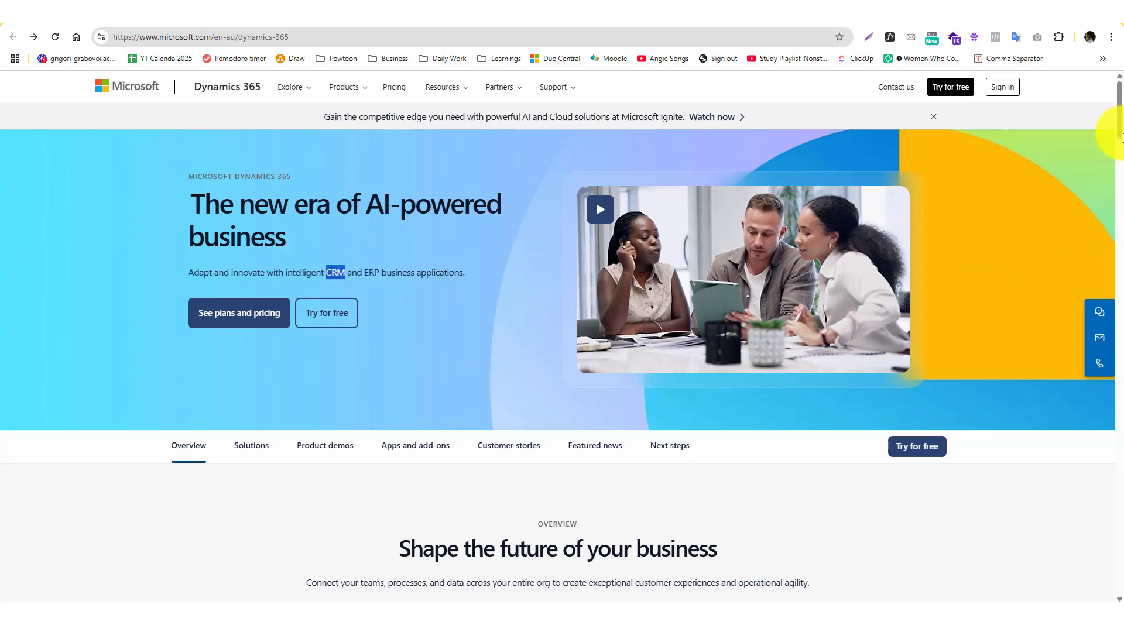
pyautogui.moveTo(323, 91)
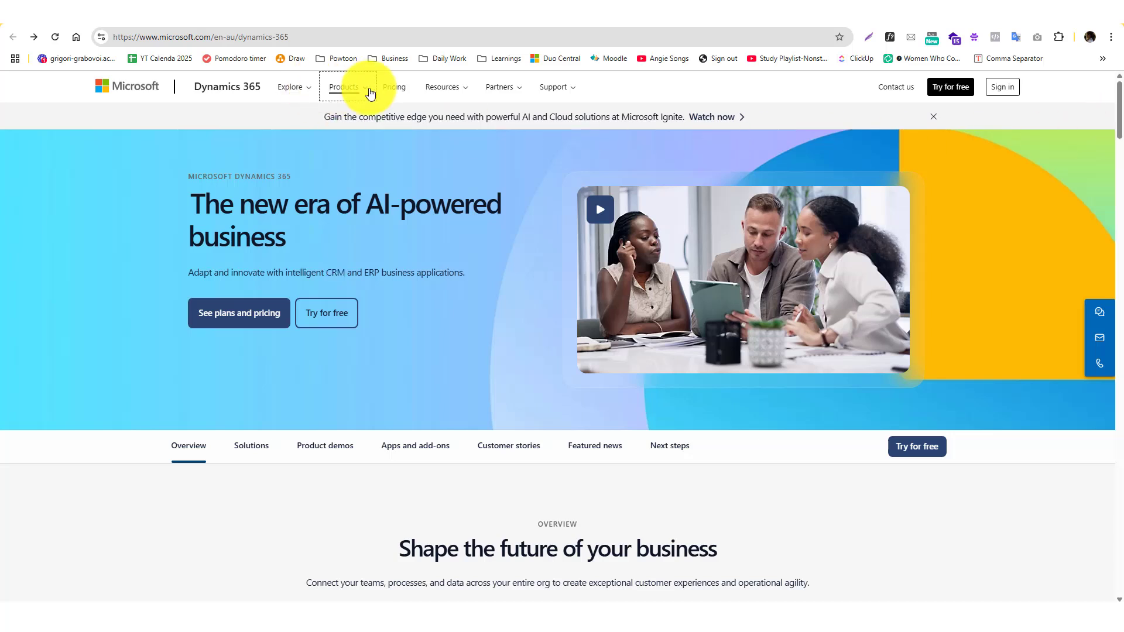
# - Browse the Dynamics 365 products list and go to the free trial page
pyautogui.click(344, 87)
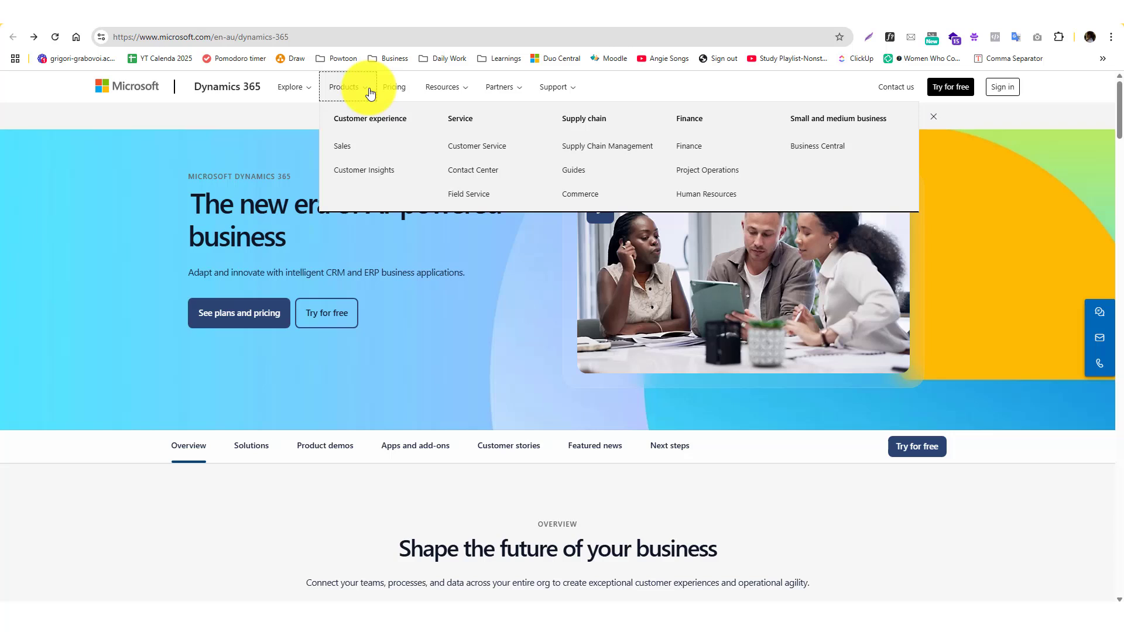
pyautogui.moveTo(382, 274)
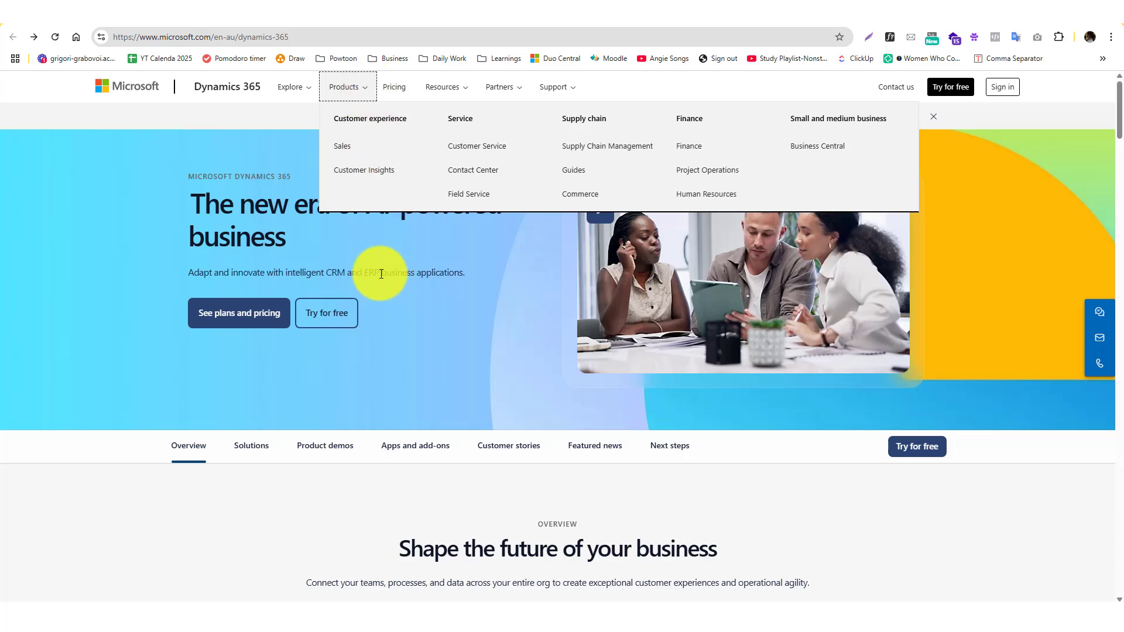
pyautogui.moveTo(812, 126)
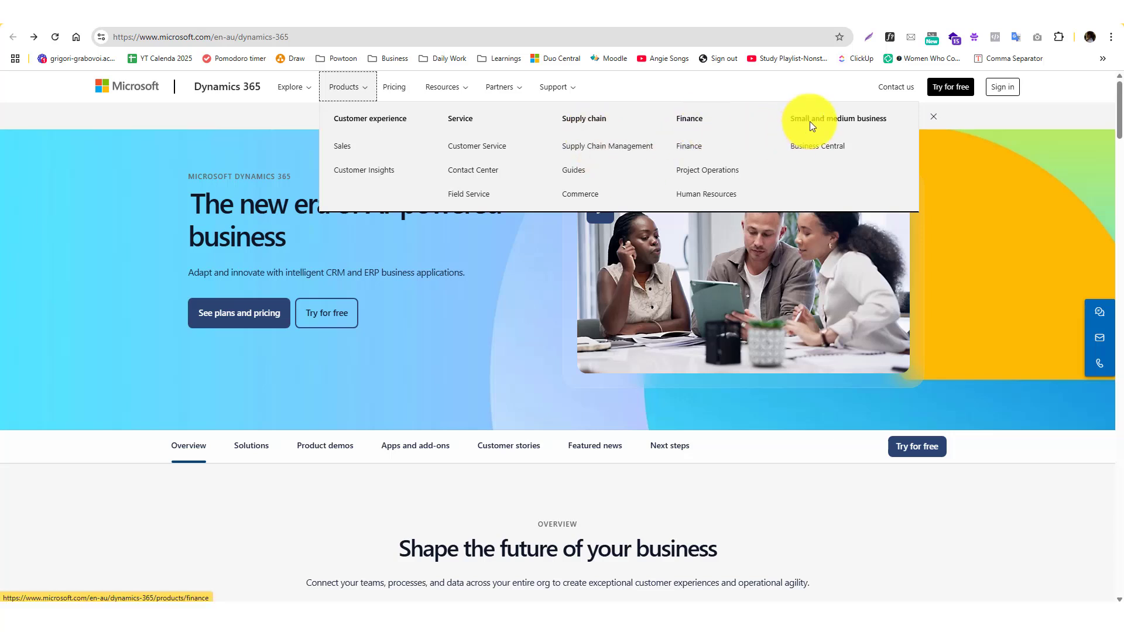
pyautogui.moveTo(581, 195)
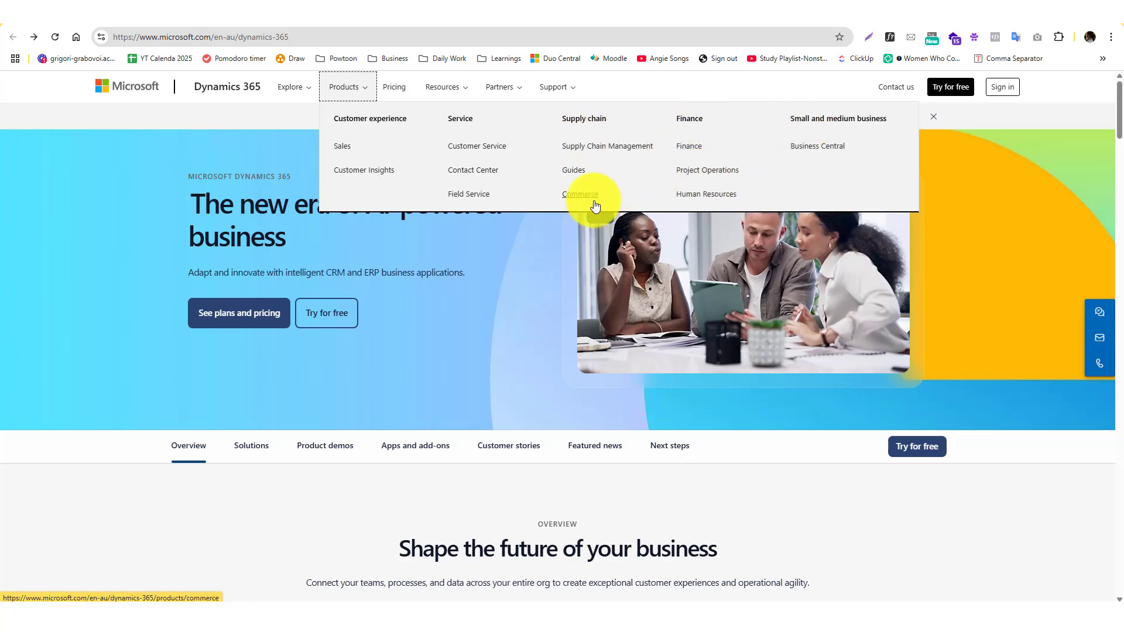
pyautogui.moveTo(477, 297)
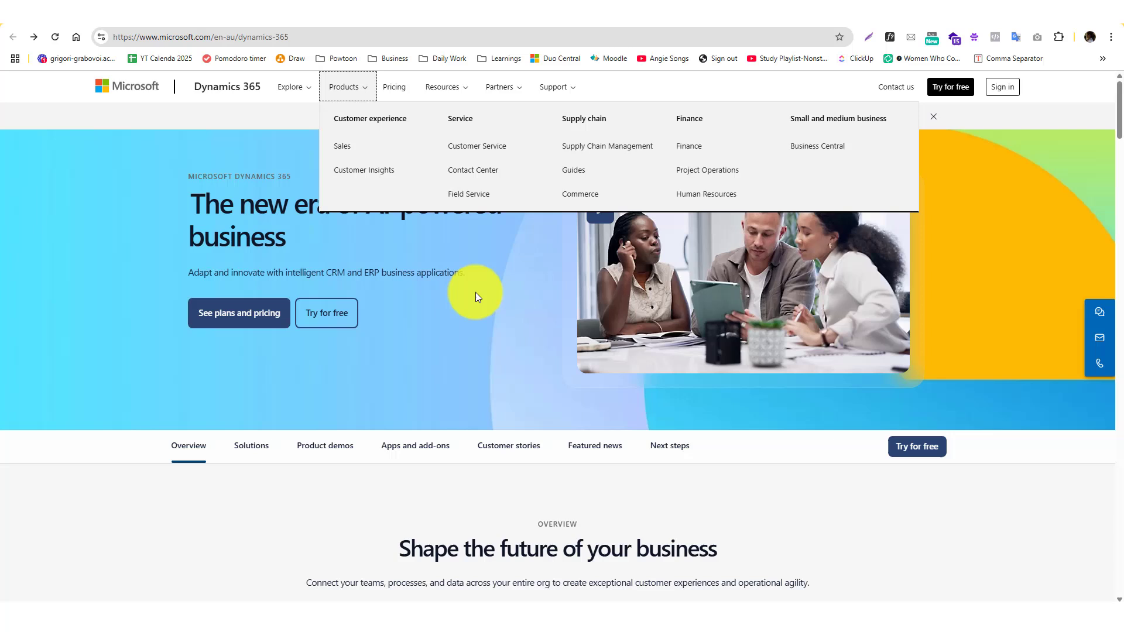
pyautogui.moveTo(504, 285)
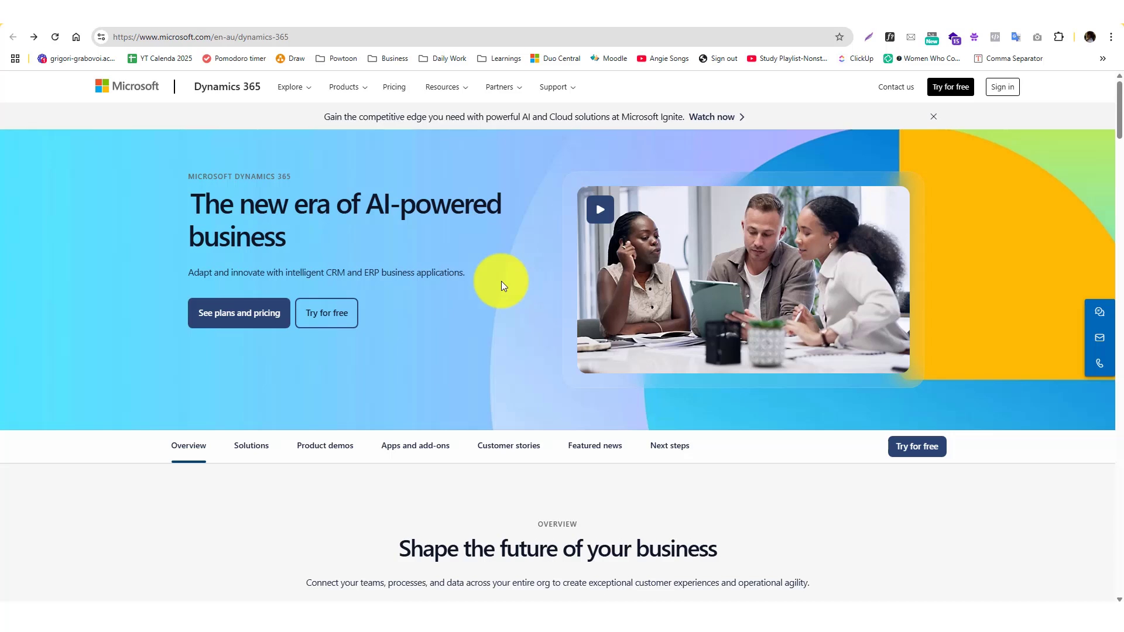
pyautogui.scroll(-3)
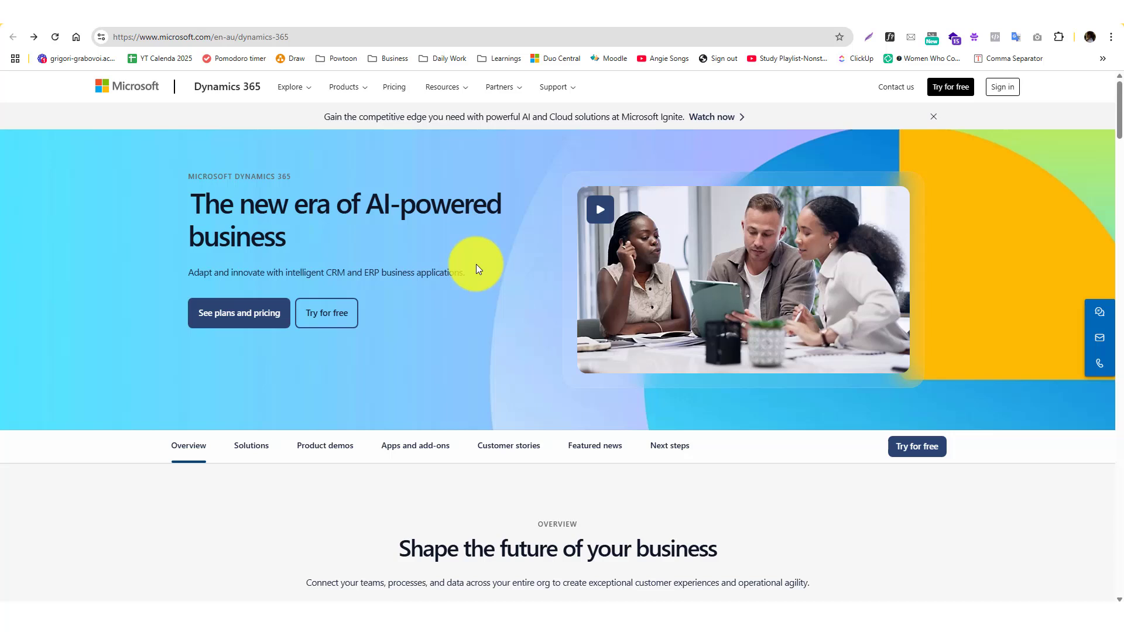
pyautogui.moveTo(419, 276)
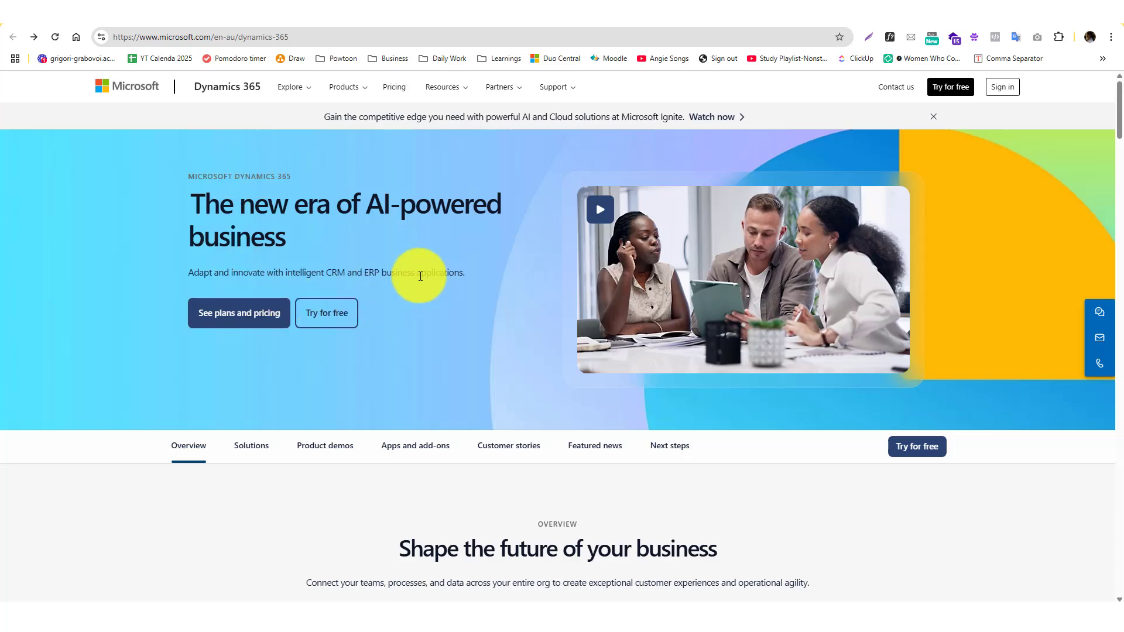
pyautogui.moveTo(267, 325)
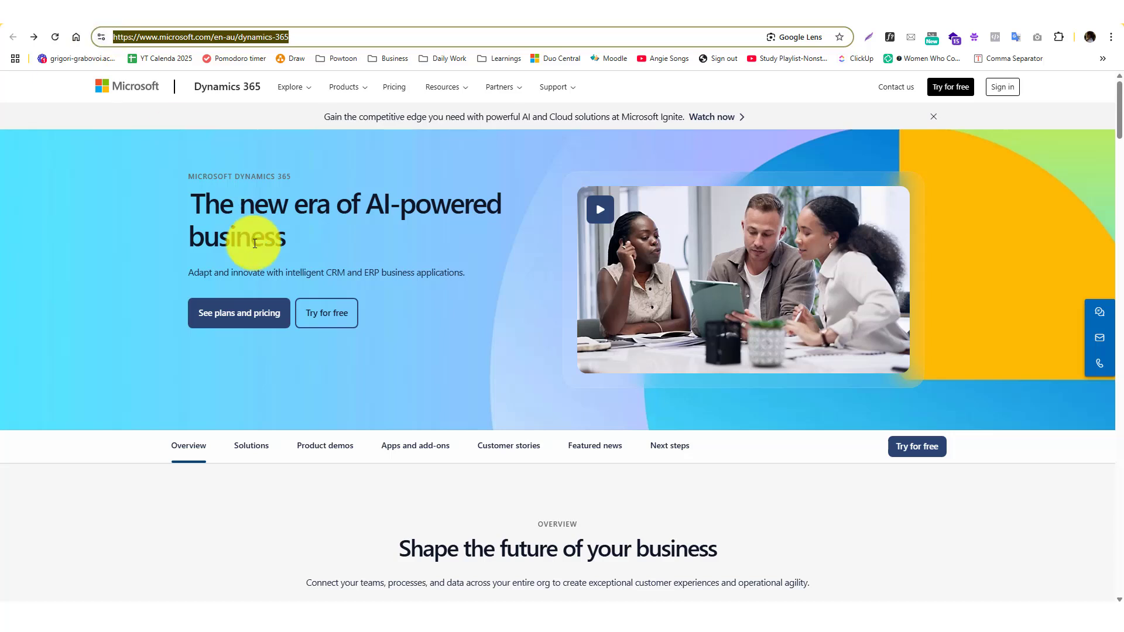
pyautogui.moveTo(366, 384)
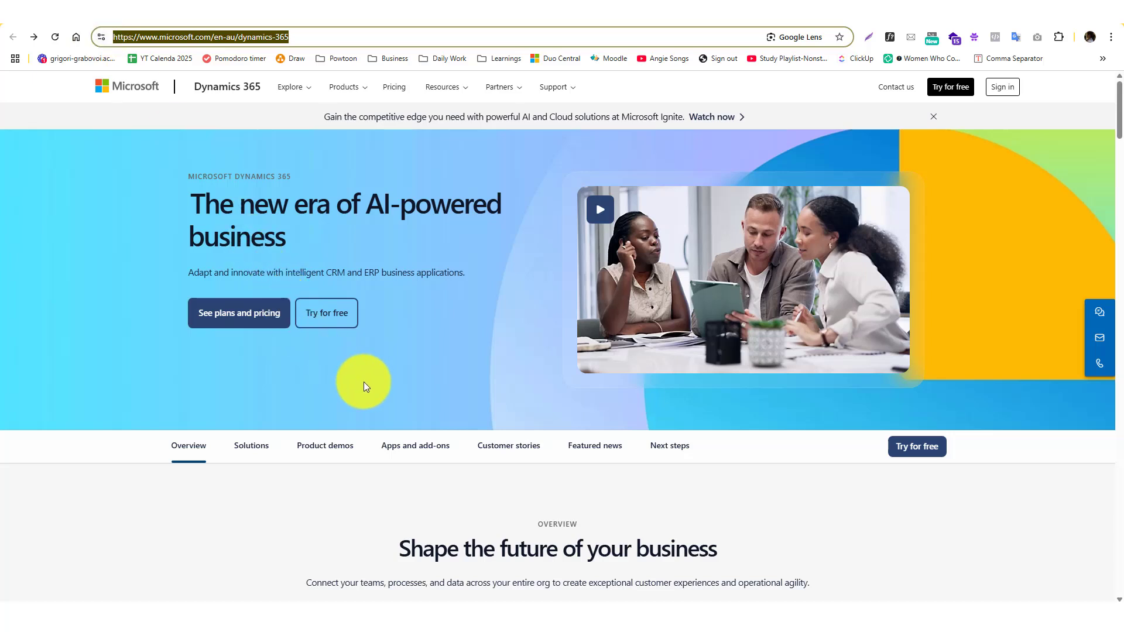
pyautogui.moveTo(328, 328)
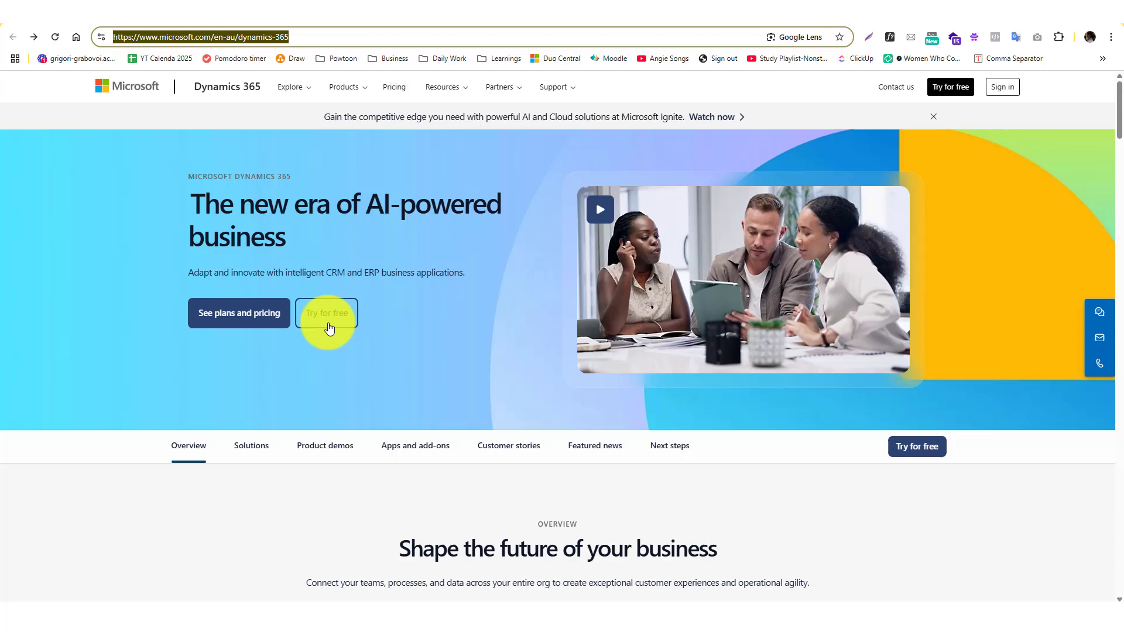
pyautogui.click(327, 314)
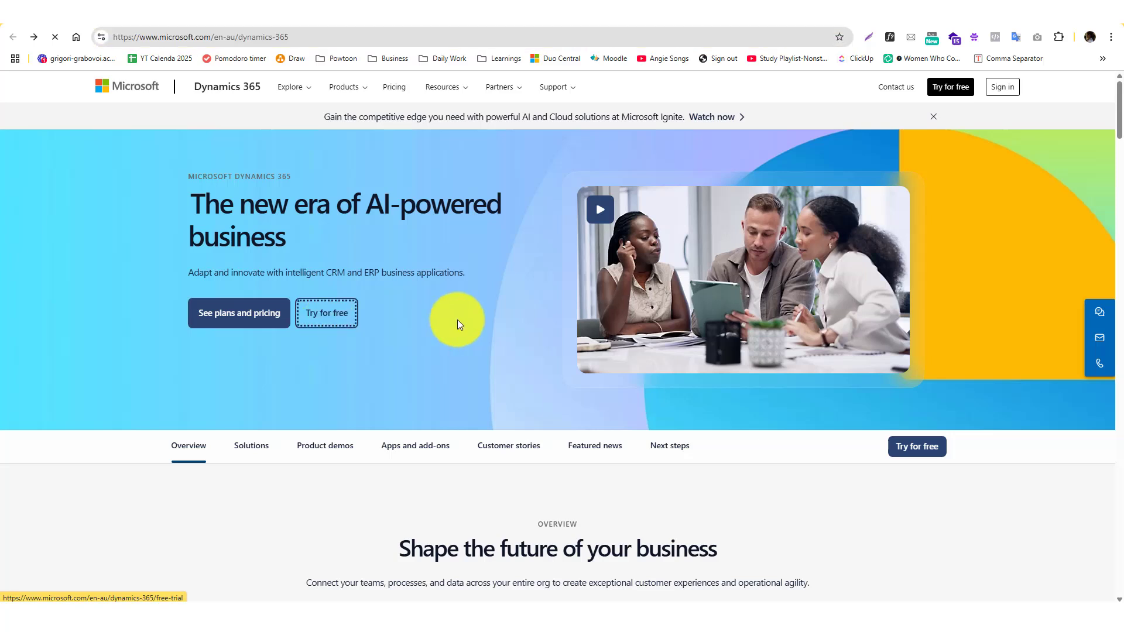
pyautogui.click(326, 313)
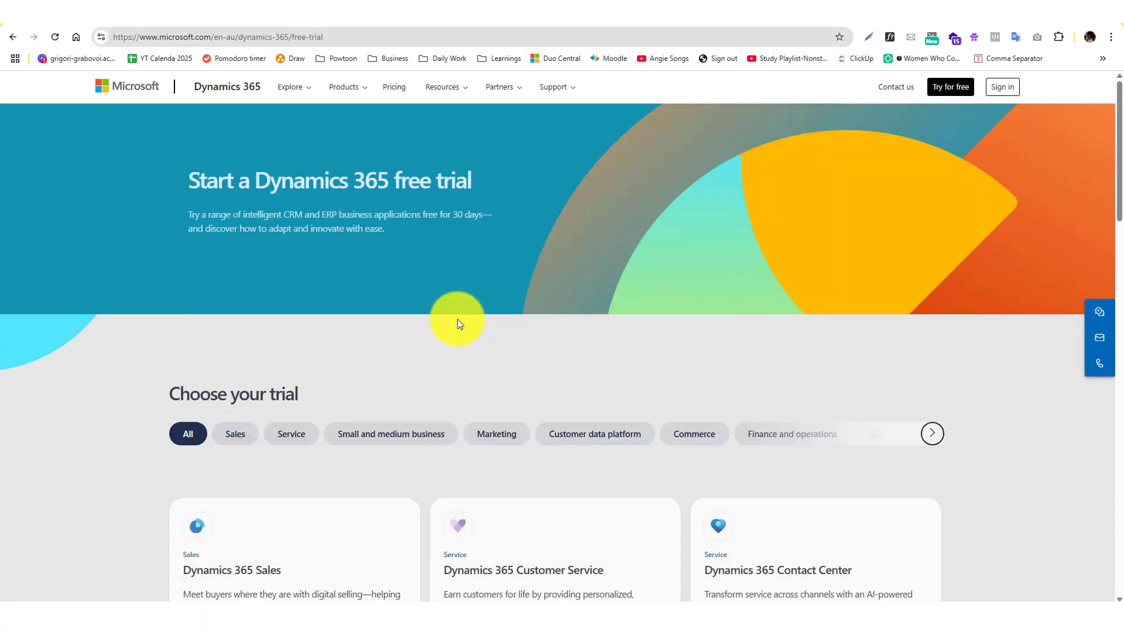
pyautogui.scroll(-3)
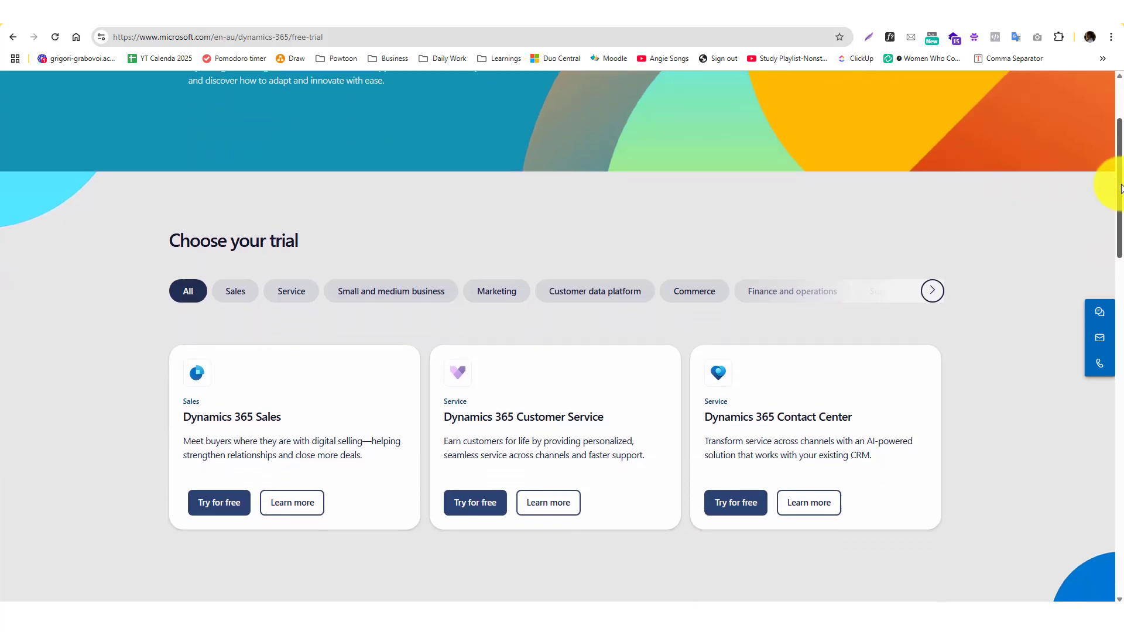
pyautogui.scroll(-3)
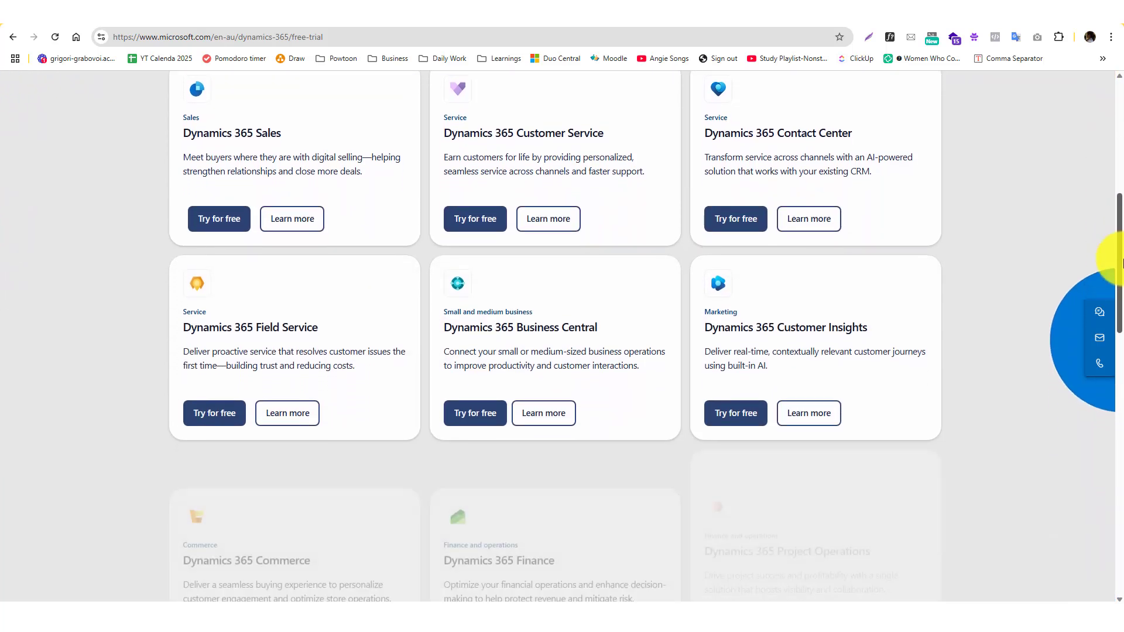
pyautogui.scroll(-3)
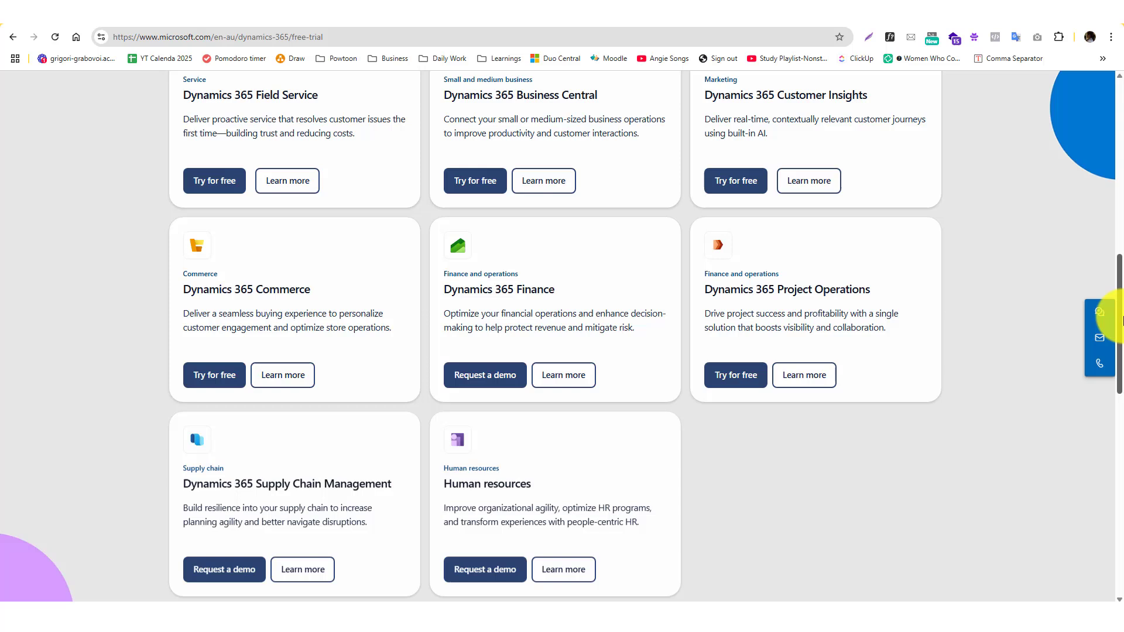
pyautogui.scroll(3)
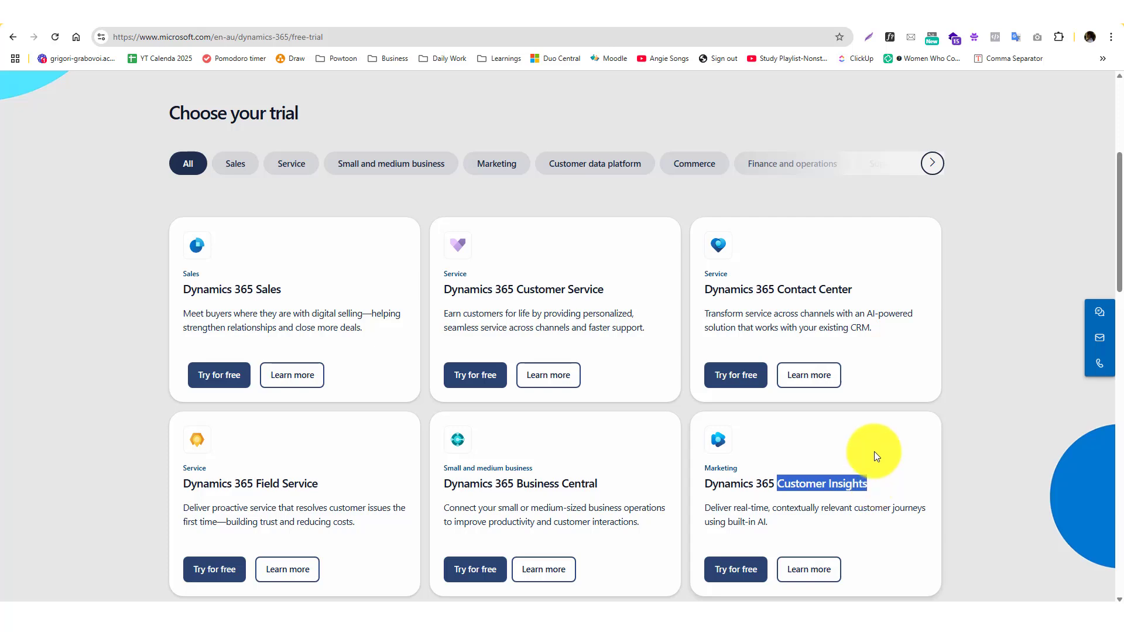
pyautogui.scroll(-3)
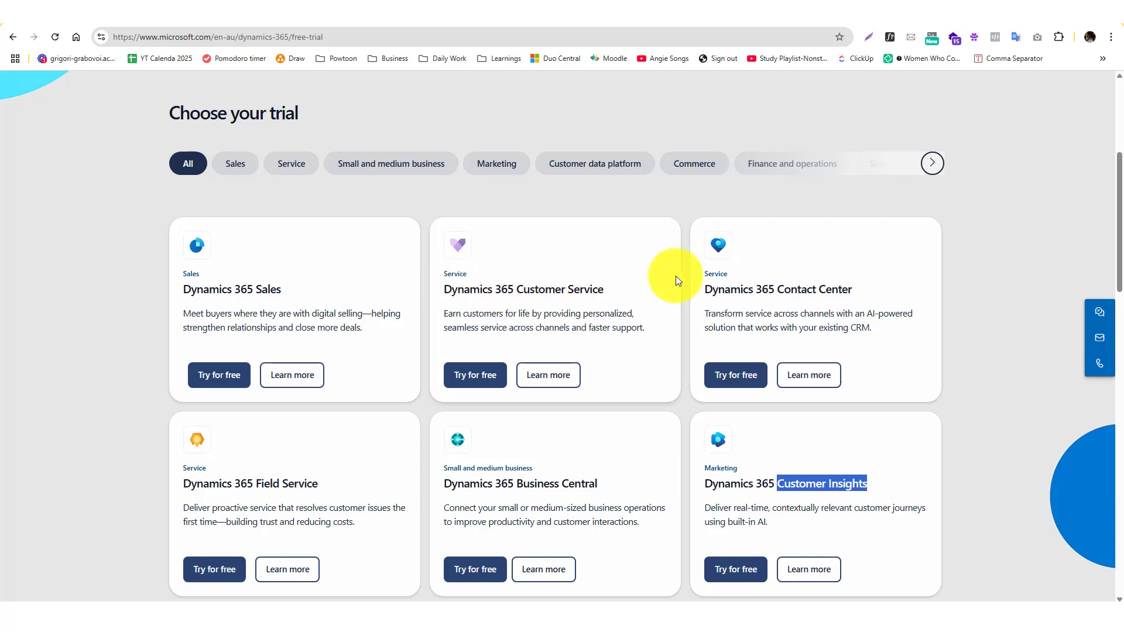
pyautogui.moveTo(731, 466)
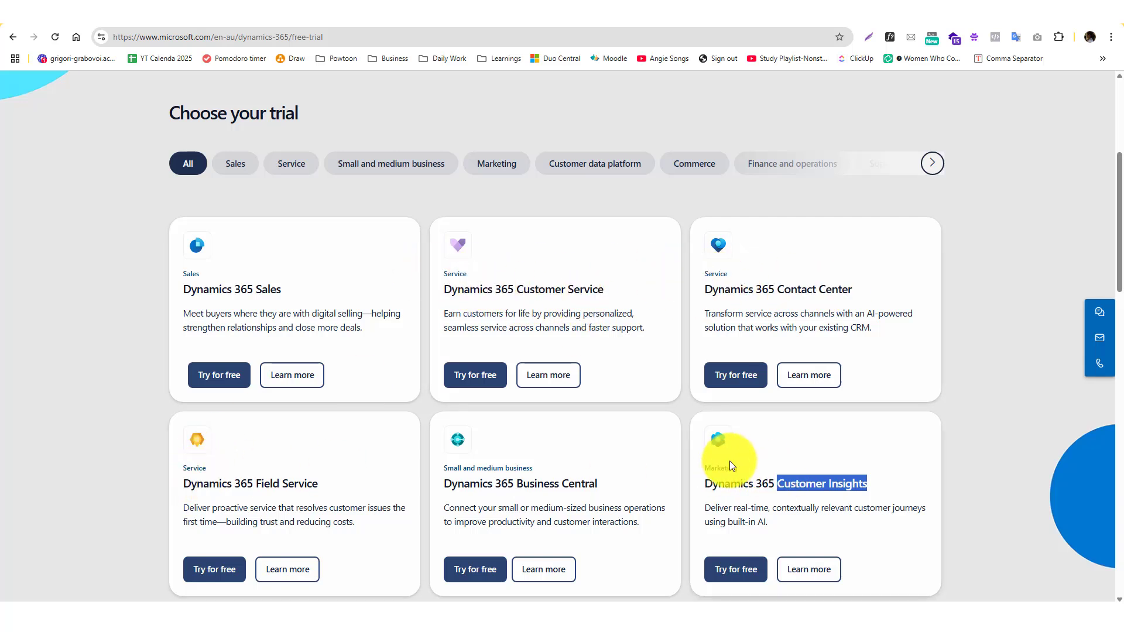
pyautogui.scroll(-3)
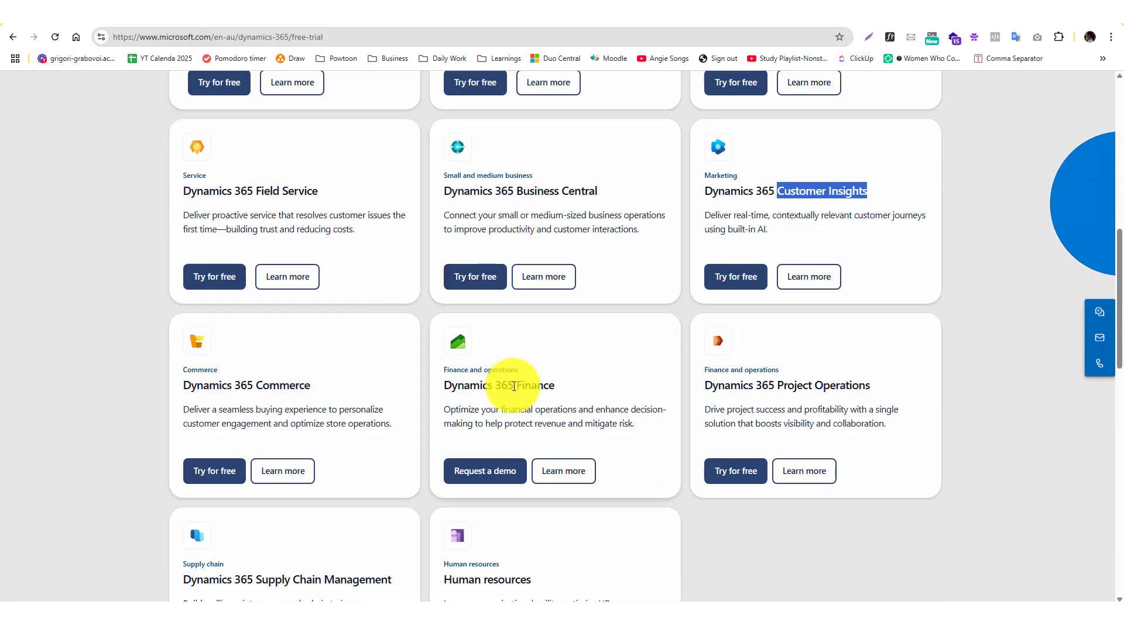
pyautogui.moveTo(782, 387)
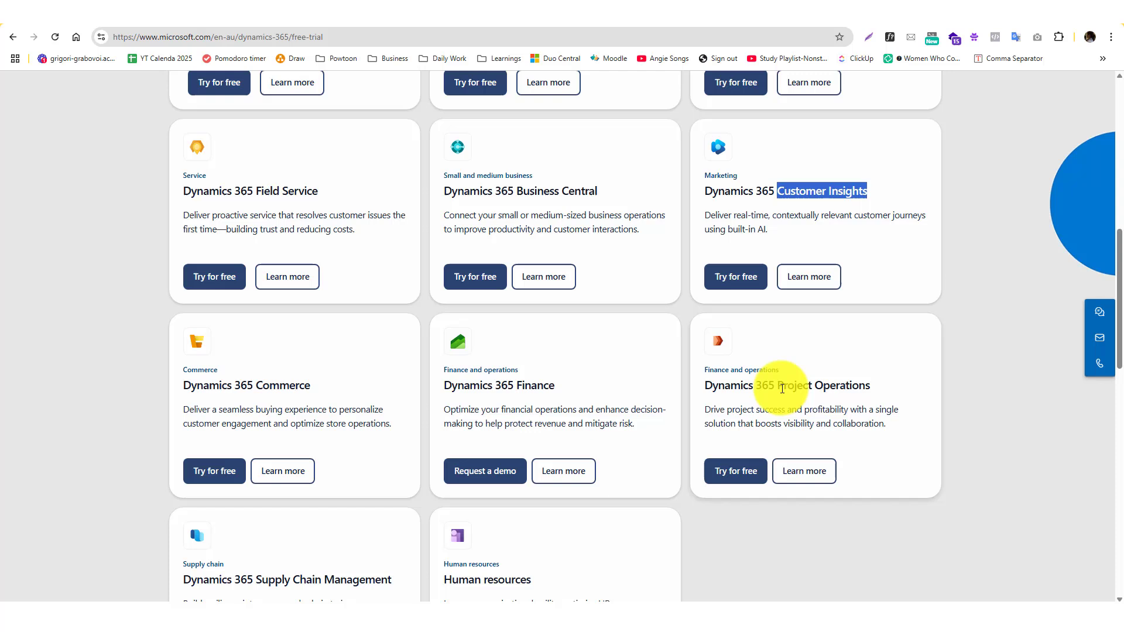
pyautogui.scroll(-3)
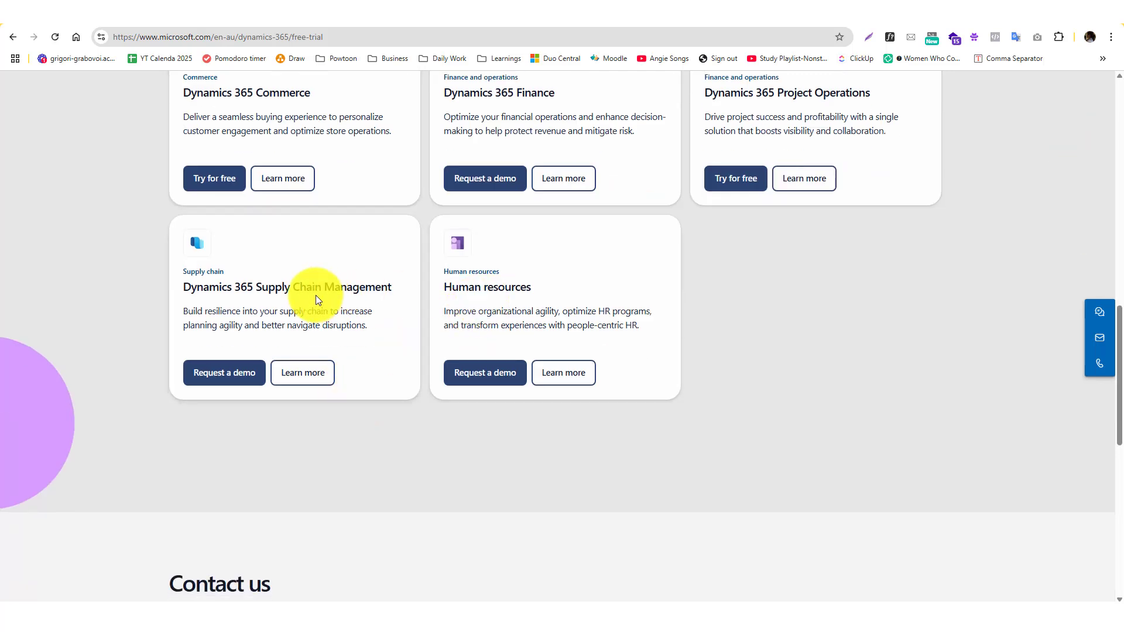
pyautogui.moveTo(485, 326)
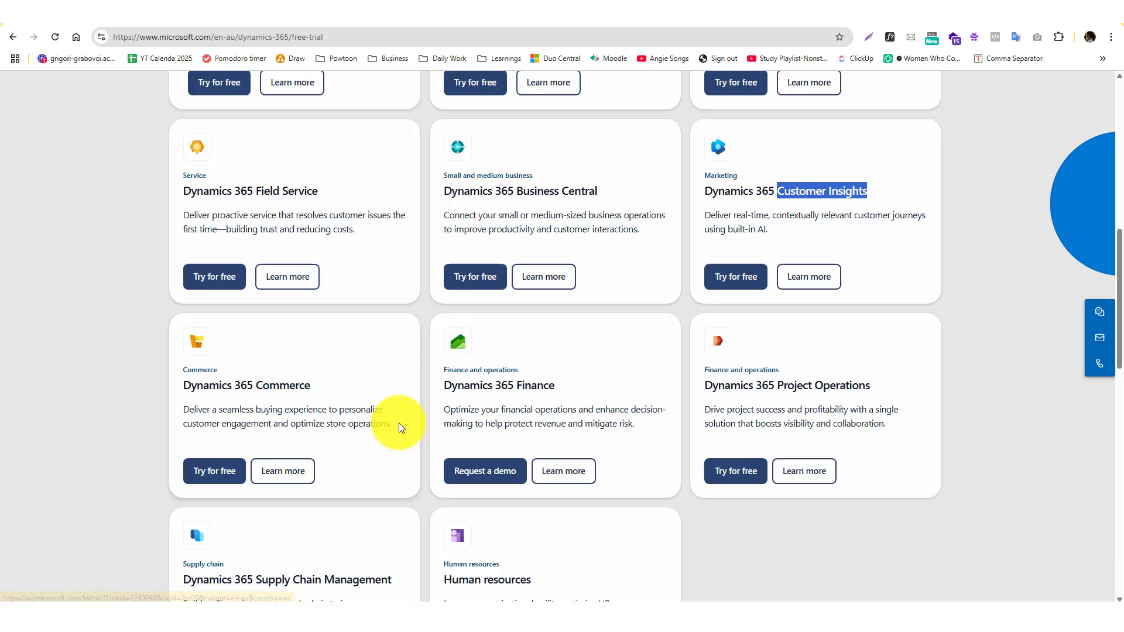
pyautogui.scroll(-3)
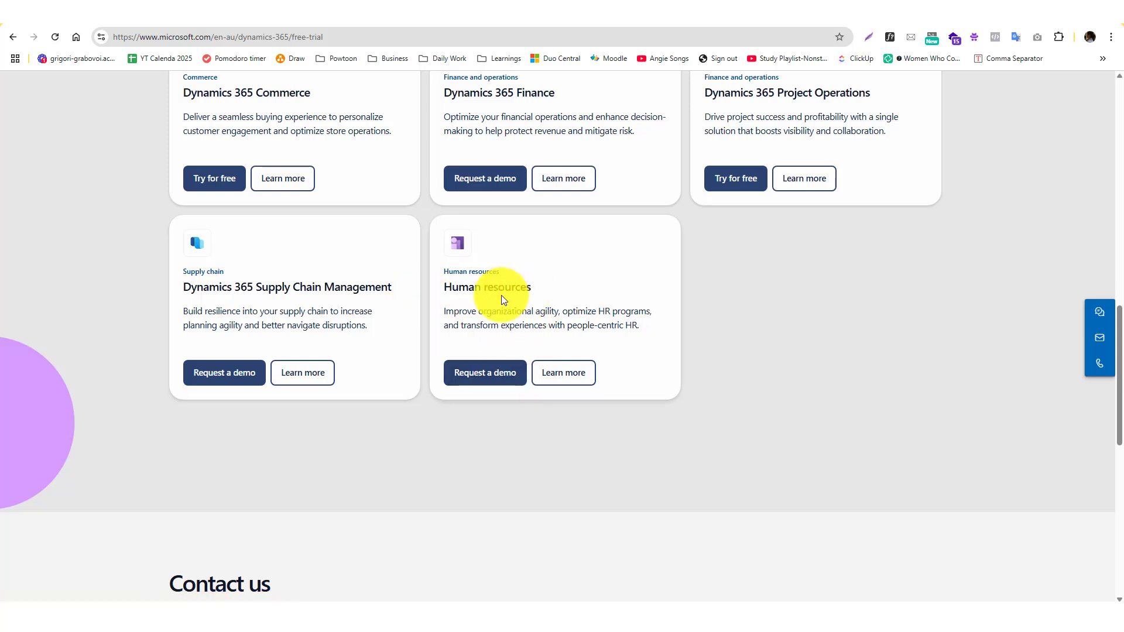
pyautogui.moveTo(461, 274)
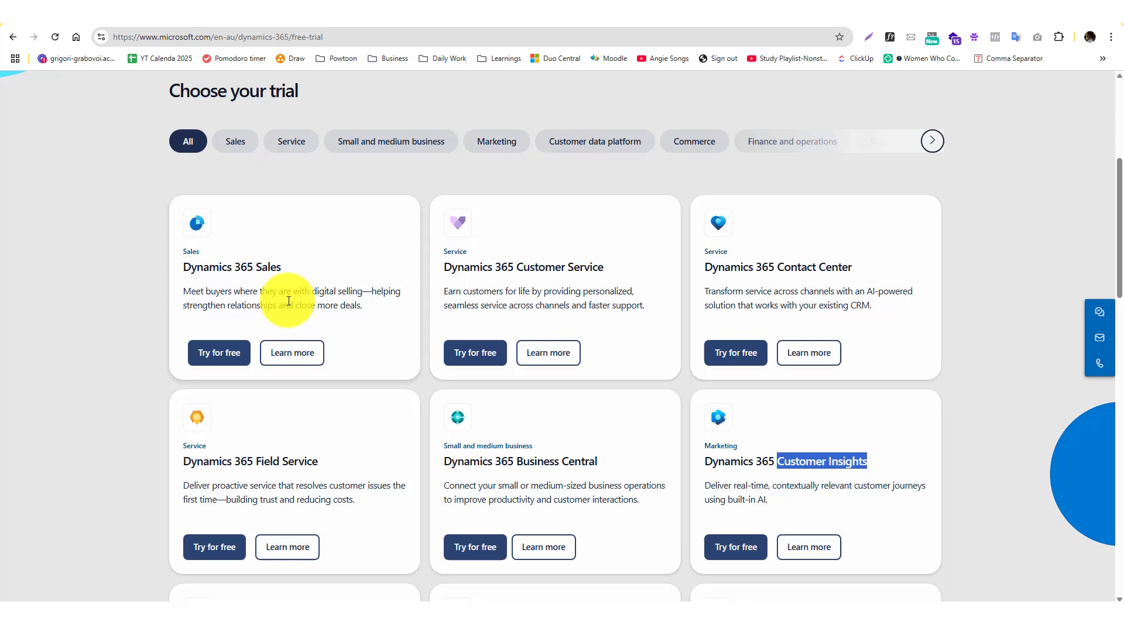
# - Start the Dynamics 365 Sales free trial and accept its subscription terms
pyautogui.click(219, 353)
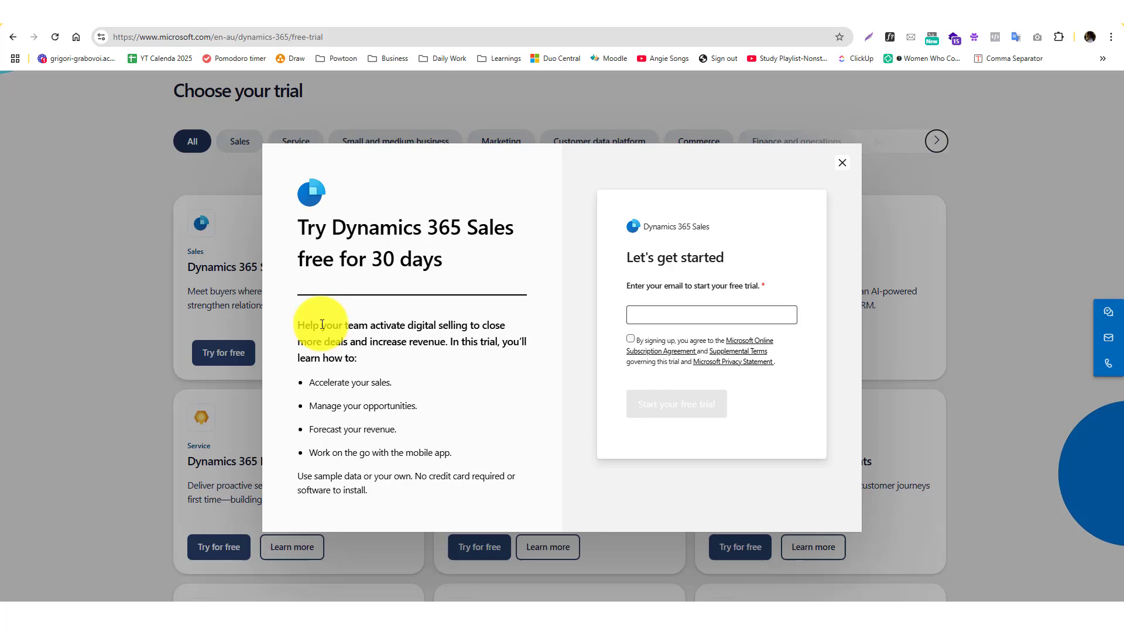
pyautogui.click(712, 315)
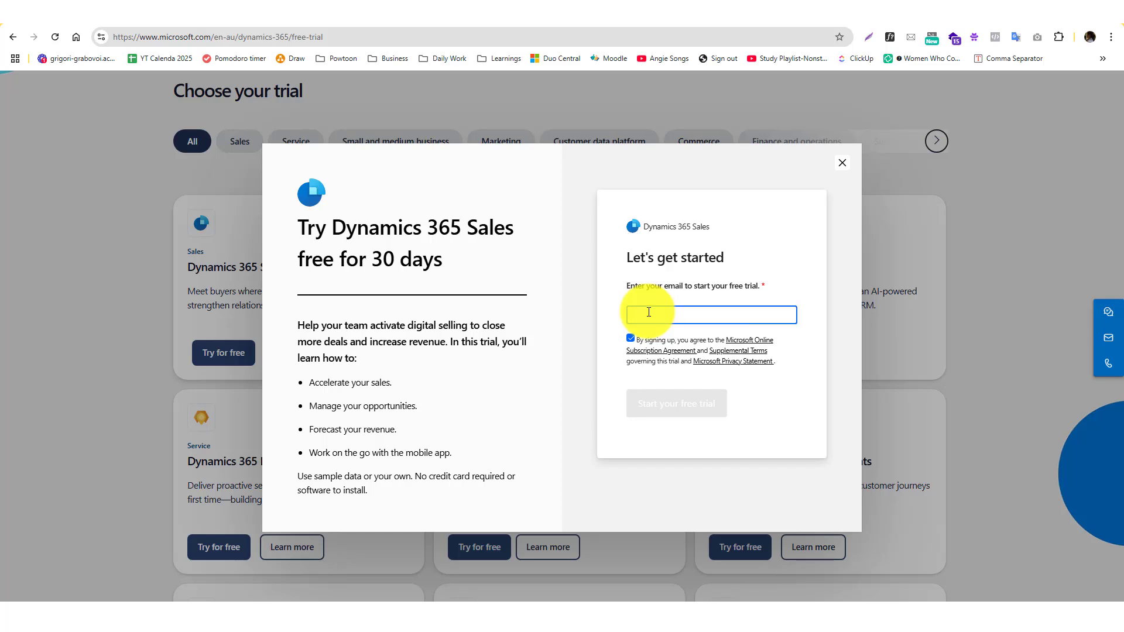
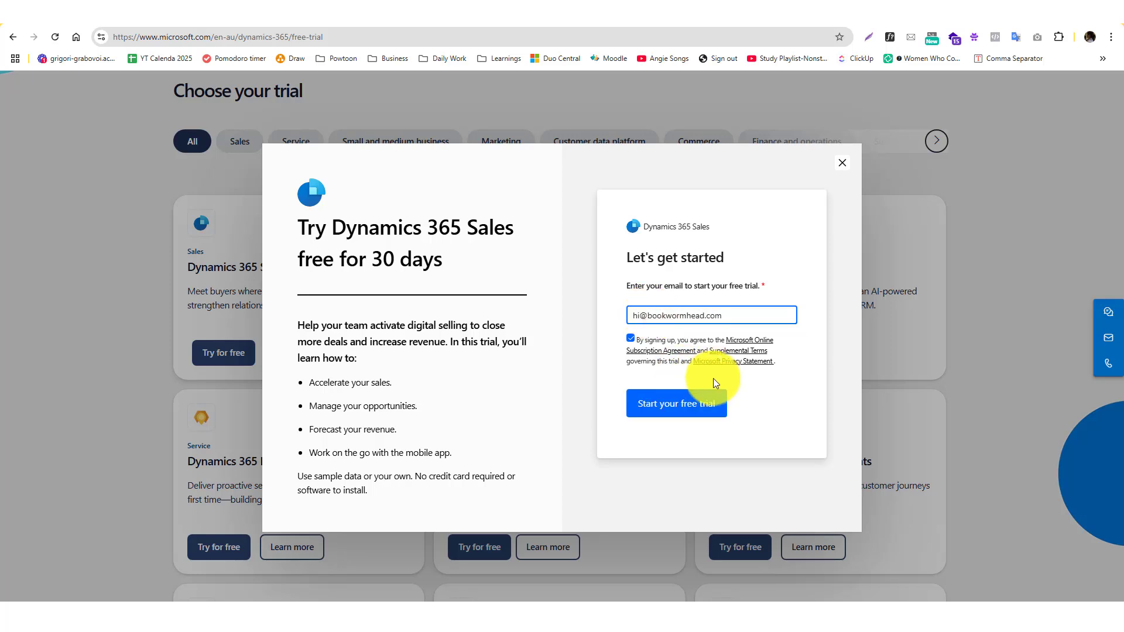
# - Submit the bookwormhe email for the trial and choose to set up a new account with it
pyautogui.click(677, 403)
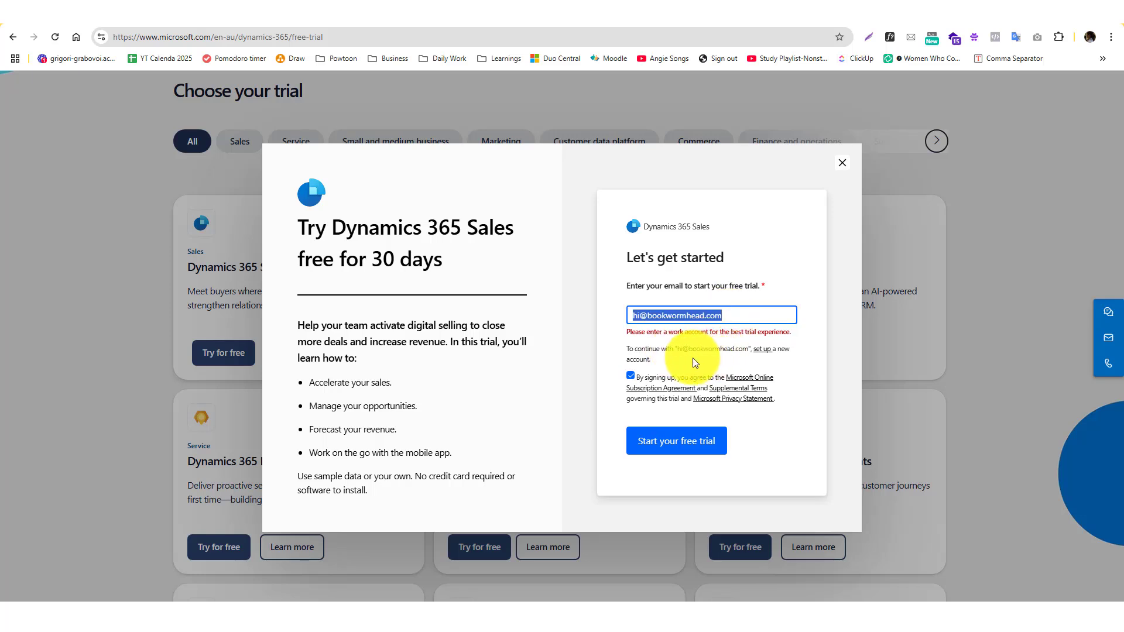
pyautogui.click(715, 315)
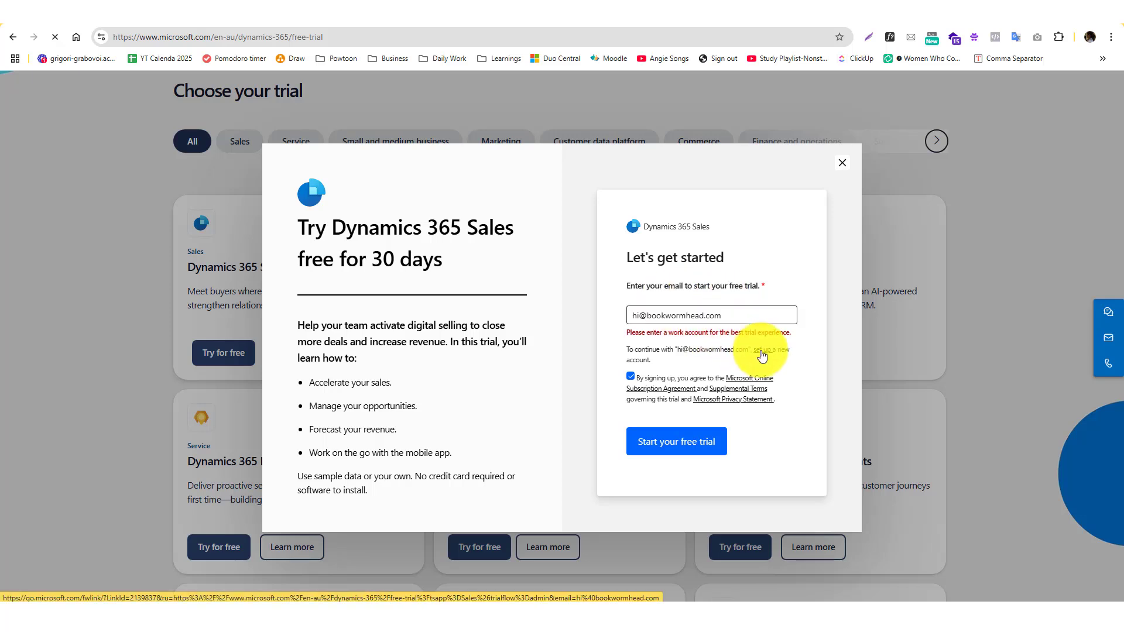
pyautogui.click(677, 441)
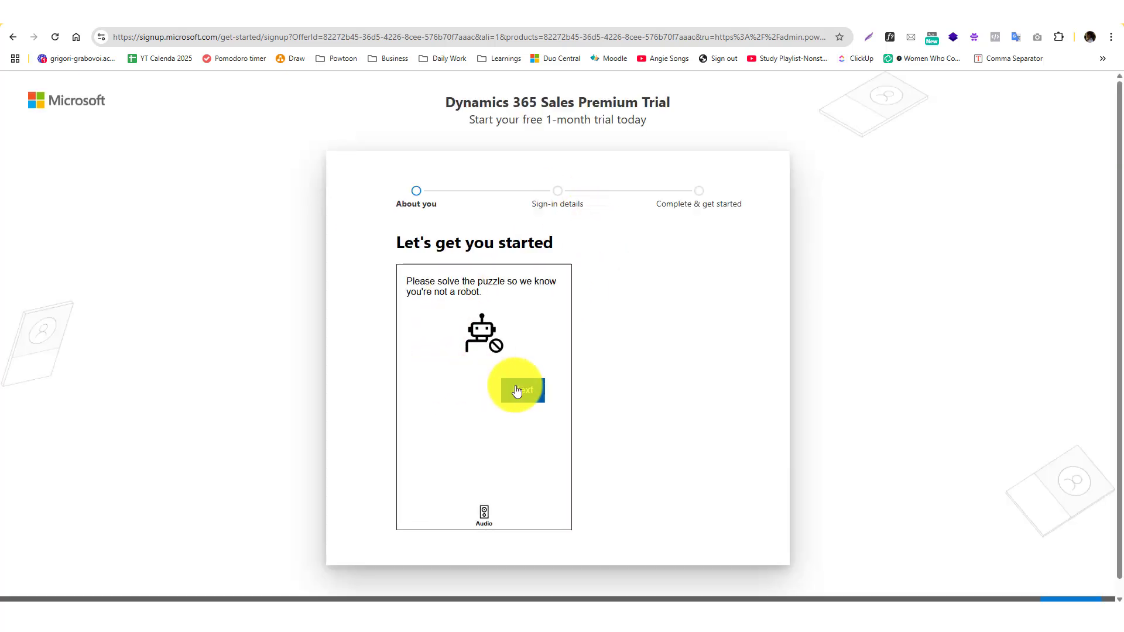
# - Solve the robot puzzle by picking the square with two identical objects and continue to account creation
pyautogui.click(518, 390)
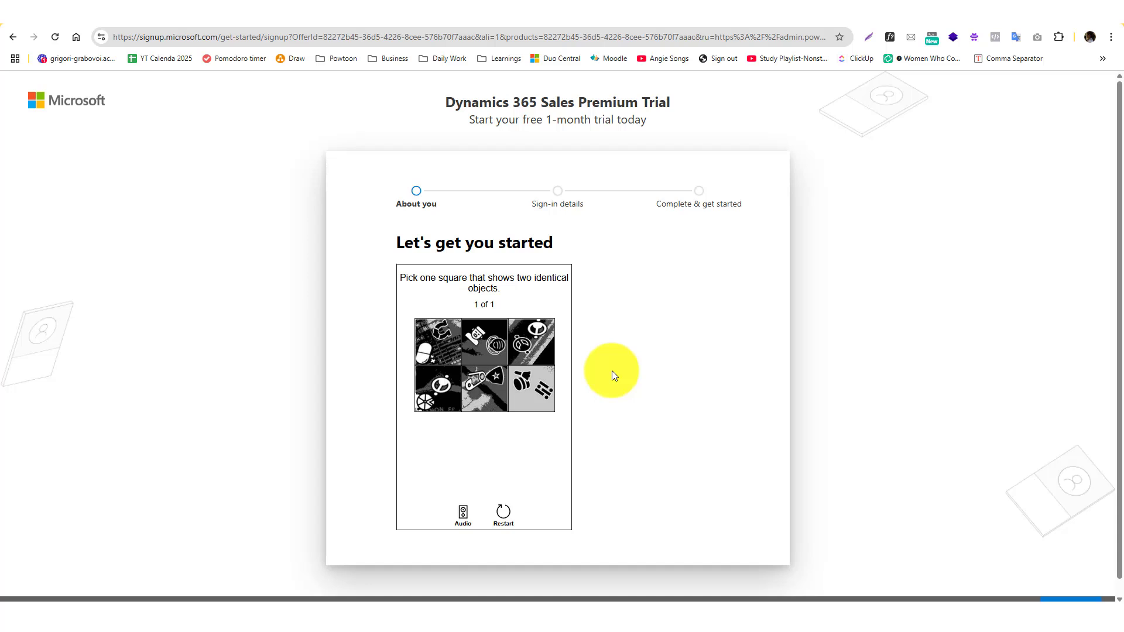
pyautogui.click(484, 387)
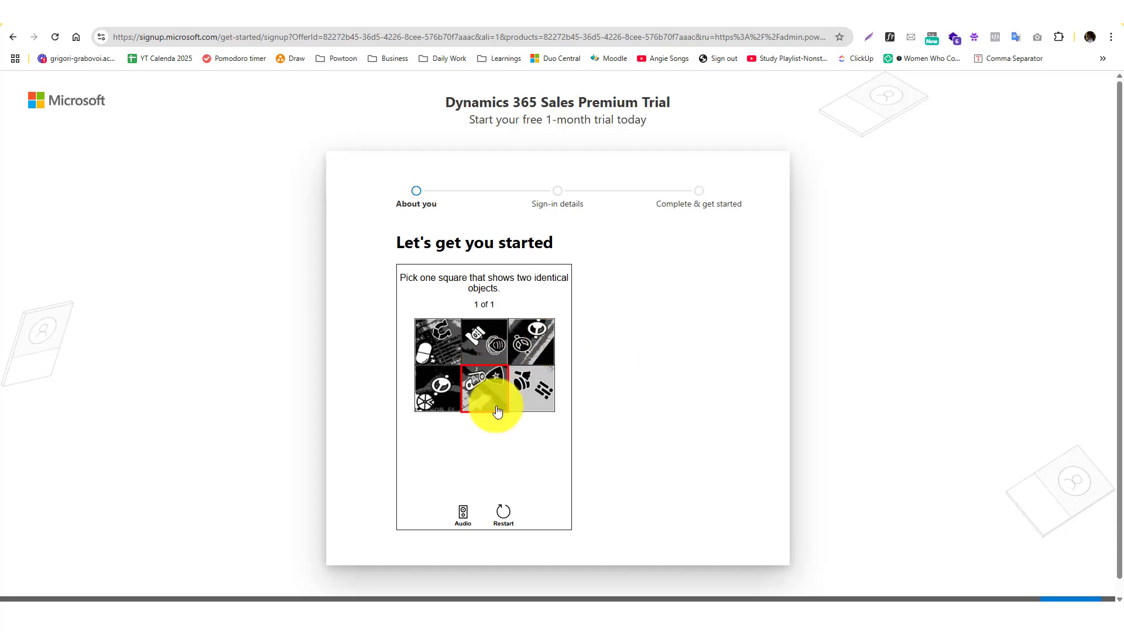
pyautogui.click(531, 388)
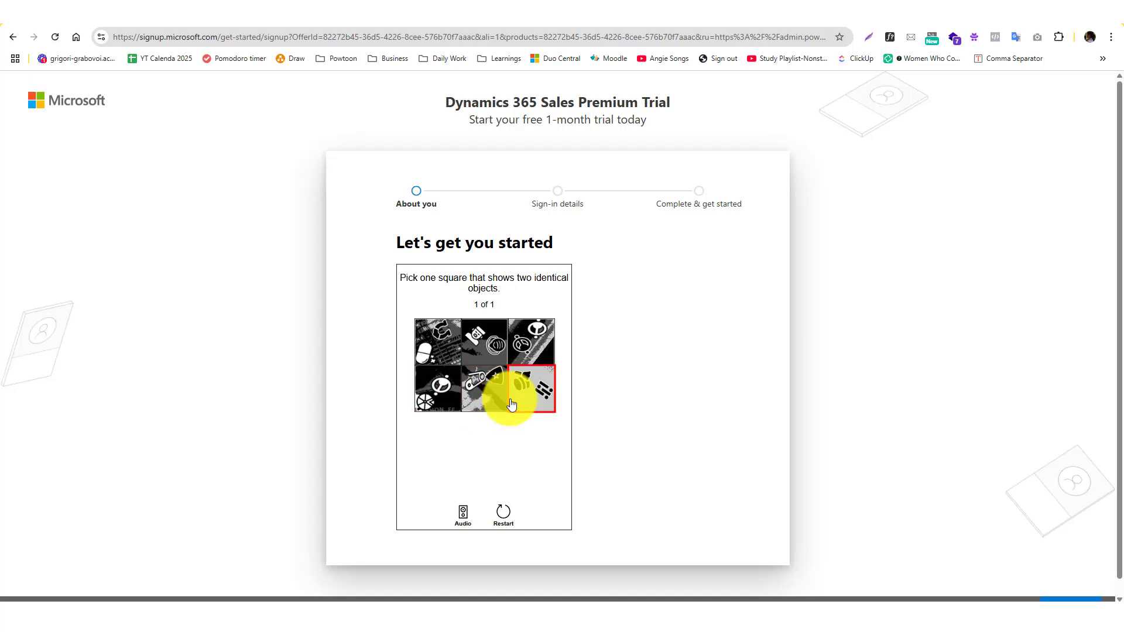
pyautogui.click(533, 388)
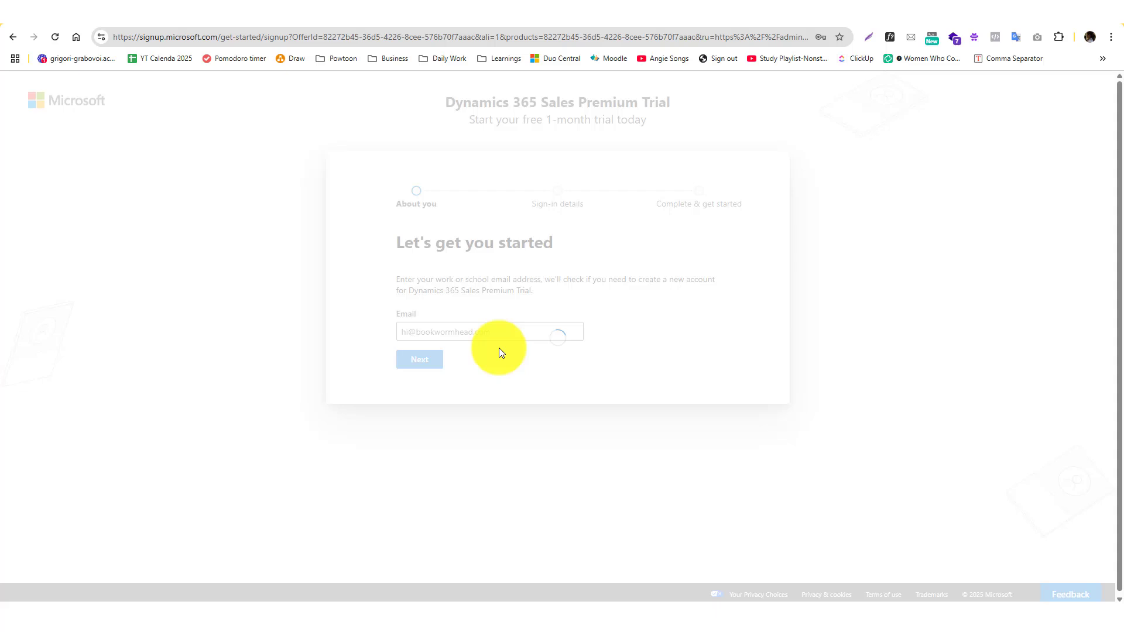
pyautogui.click(419, 359)
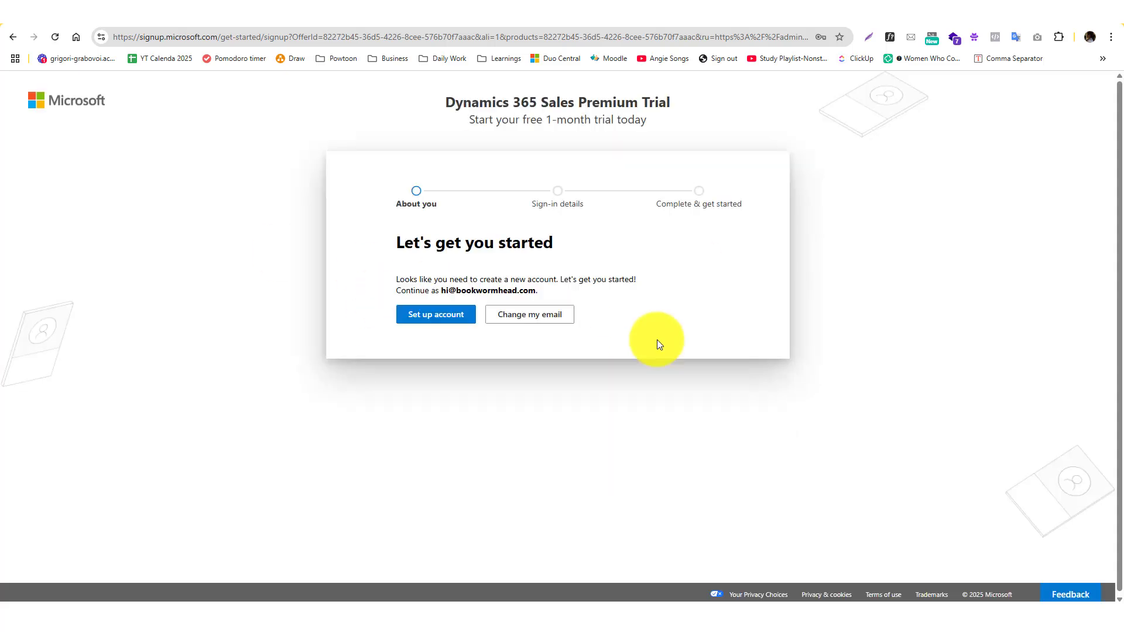
# - Fill the about-you form with the saved company name and job title Multimedia Specialist, then submit it
pyautogui.click(435, 314)
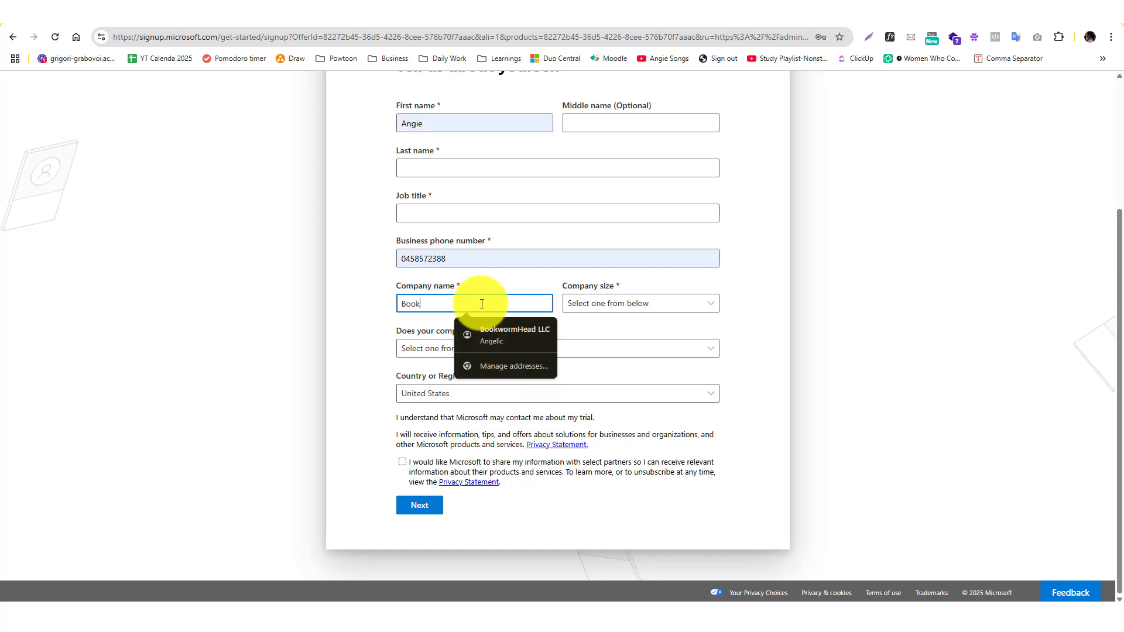
pyautogui.click(515, 329)
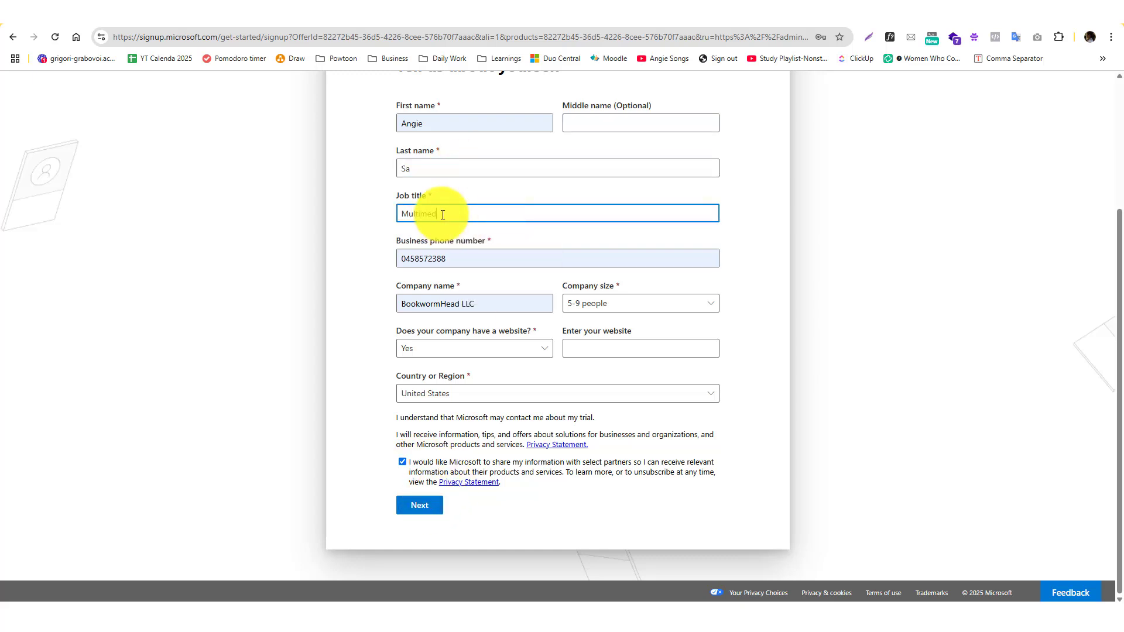
pyautogui.write('Multimedia Specialist')
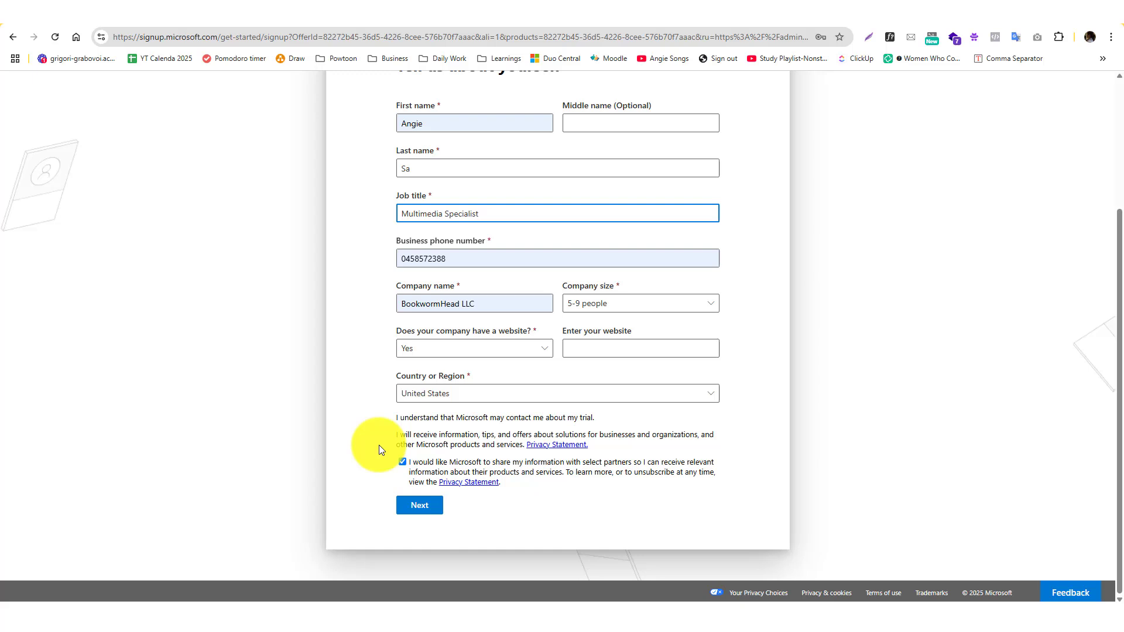
pyautogui.click(419, 506)
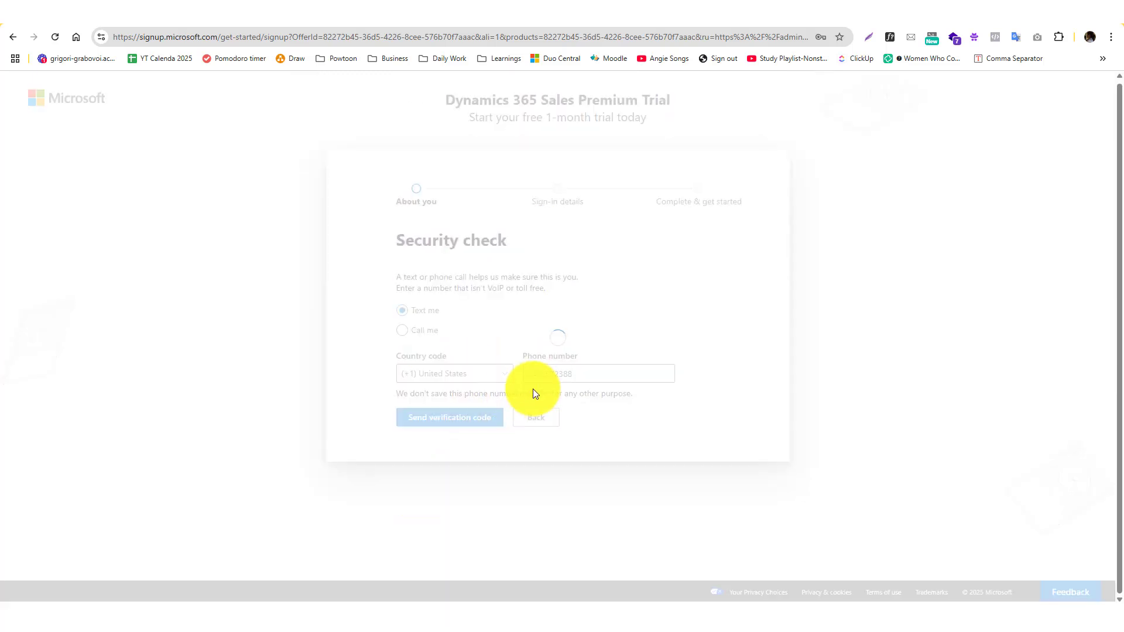
# - Choose Australia as the country and request a text verification code
pyautogui.click(455, 373)
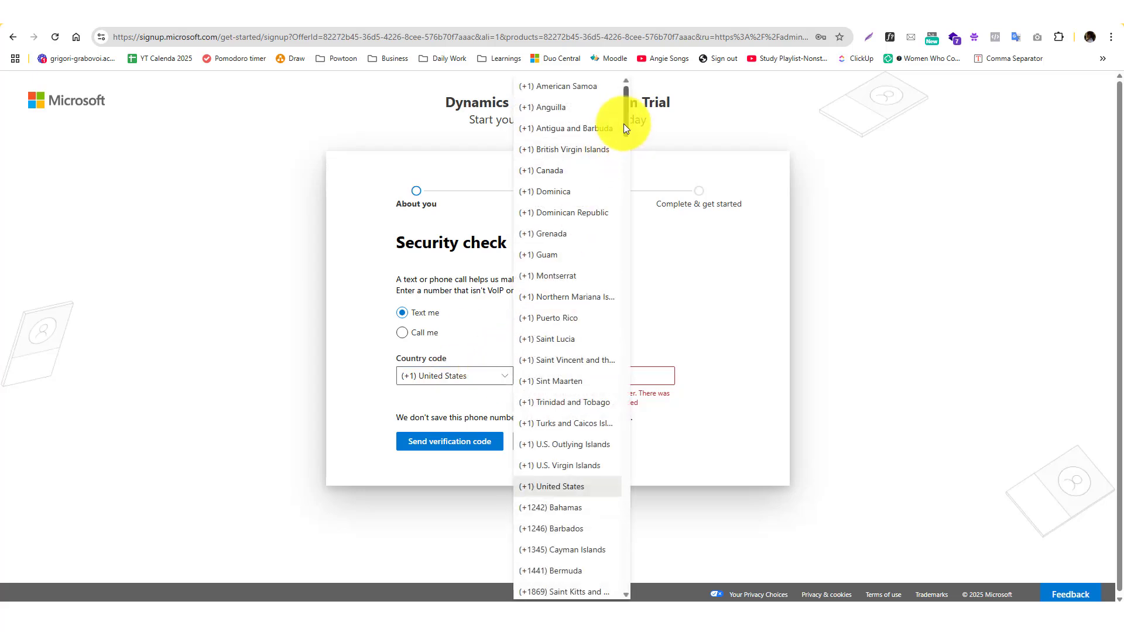
pyautogui.scroll(-3)
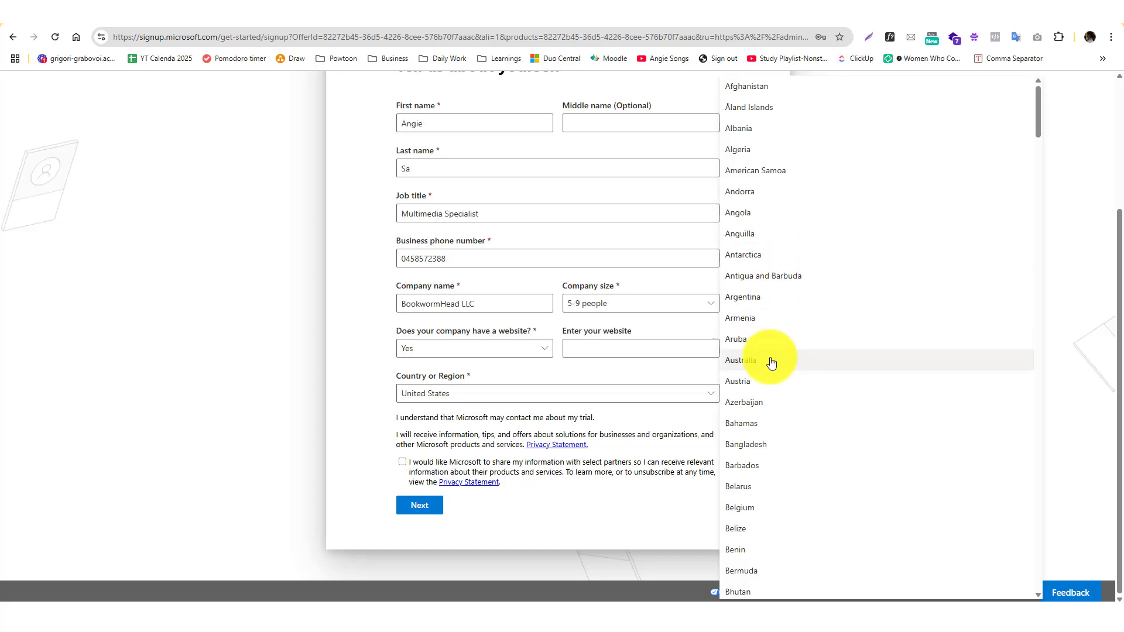
pyautogui.click(740, 360)
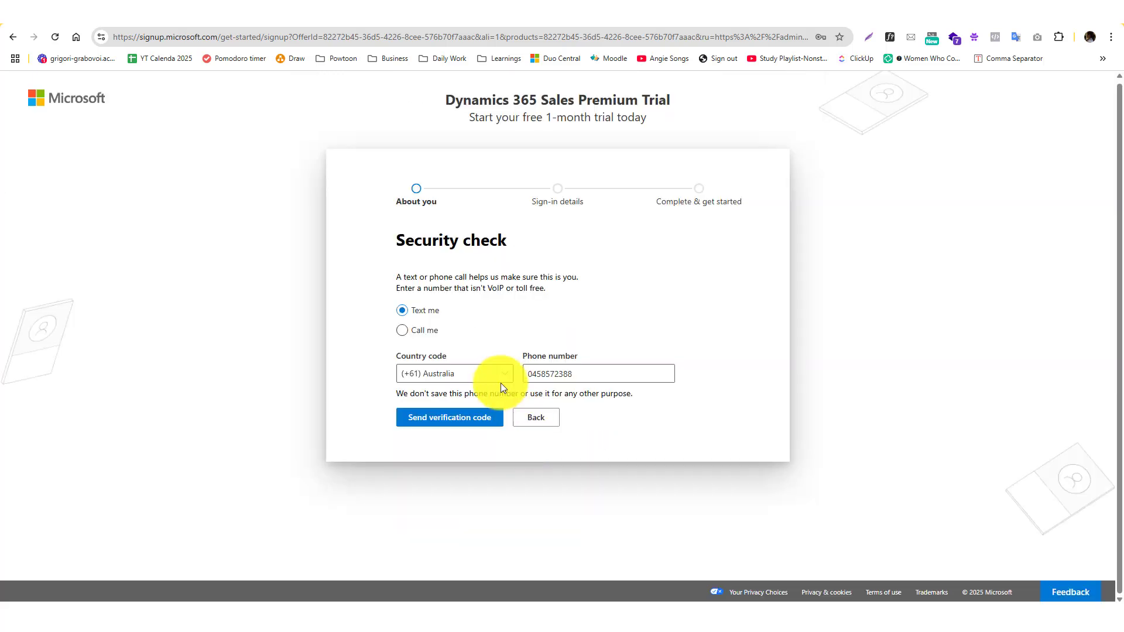
pyautogui.click(450, 417)
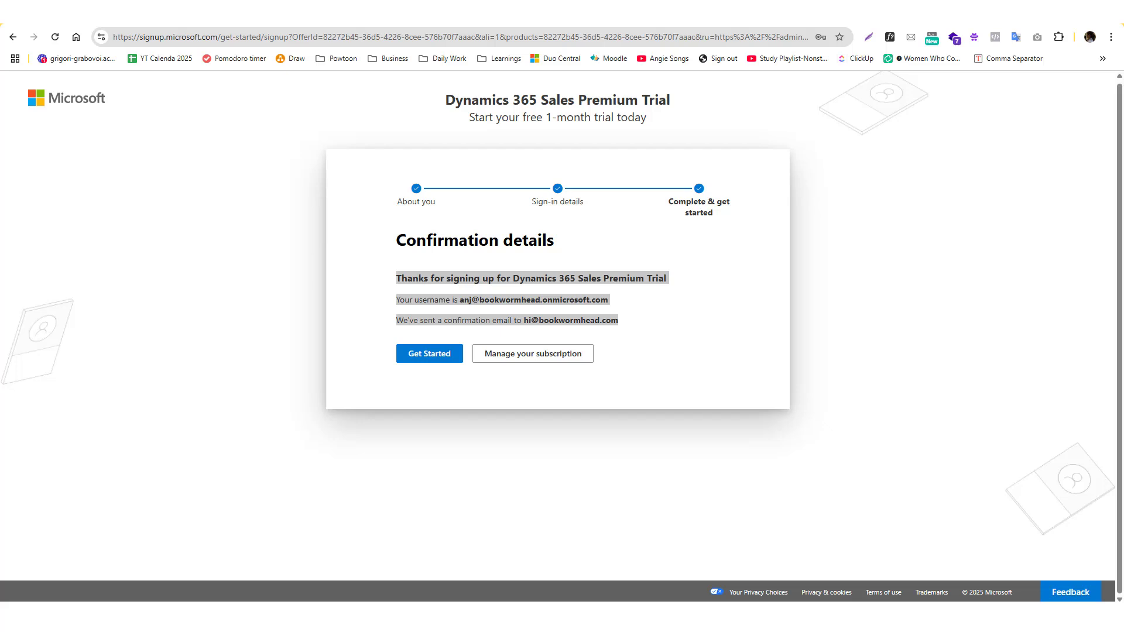
# - Get started after sign-up and dismiss the New environment panel and admin center announcement
pyautogui.click(428, 354)
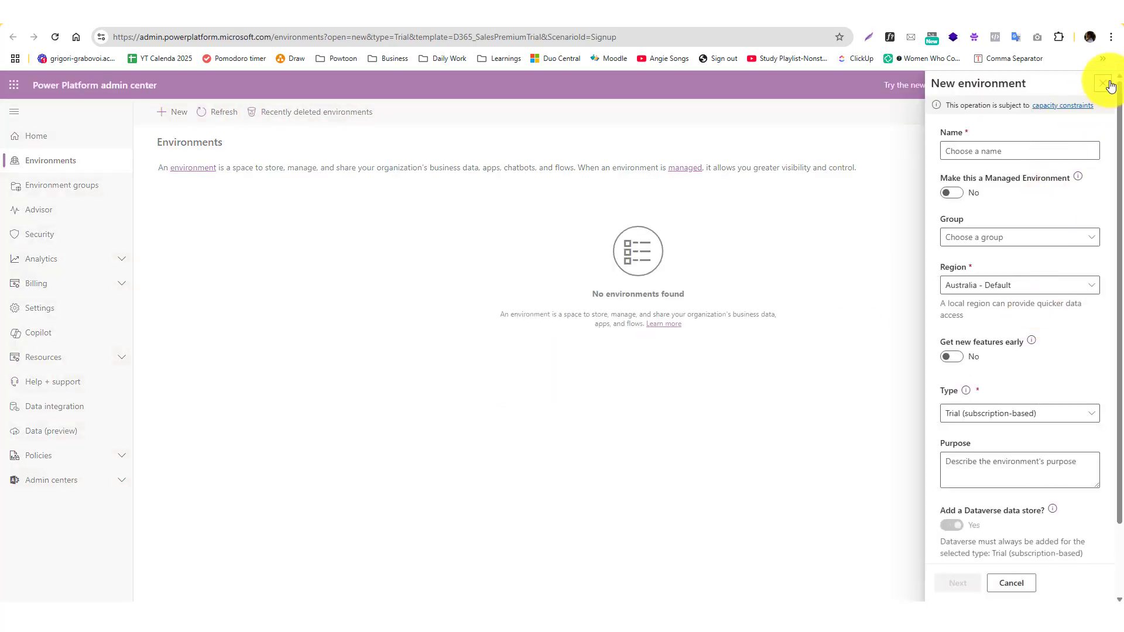
pyautogui.click(1100, 84)
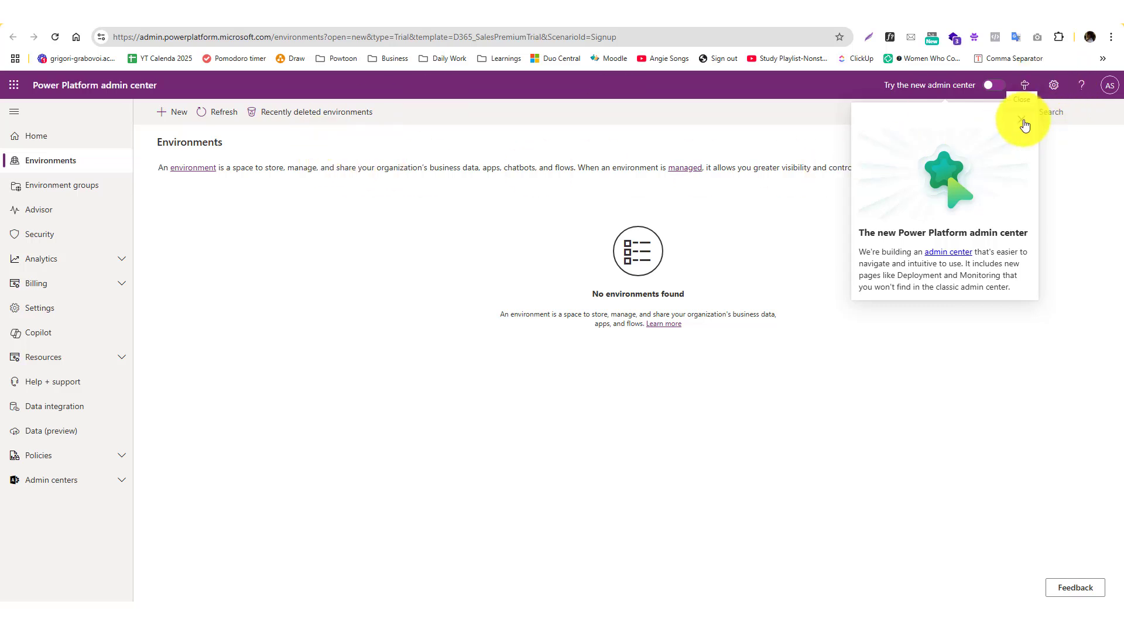
pyautogui.click(1023, 118)
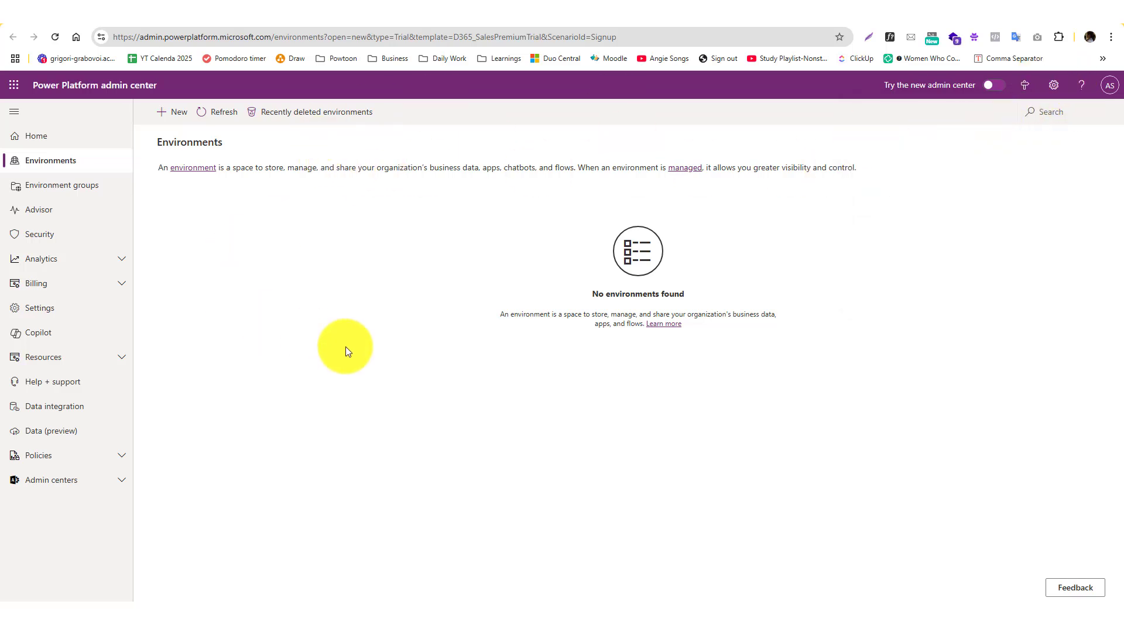
pyautogui.moveTo(780, 199)
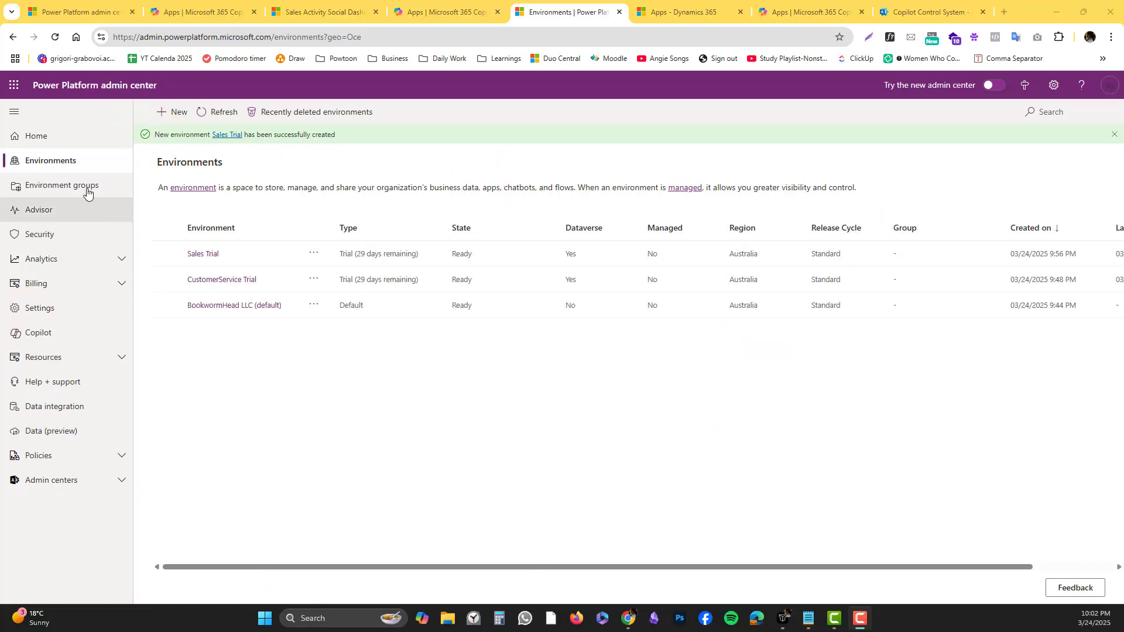
pyautogui.moveTo(93, 169)
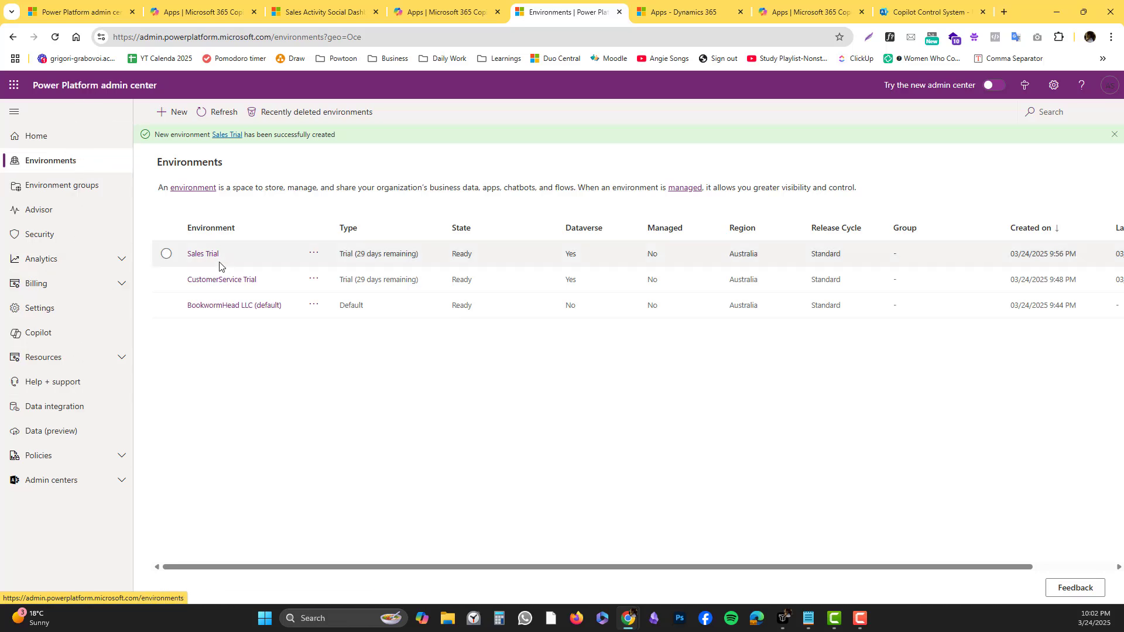
pyautogui.moveTo(264, 274)
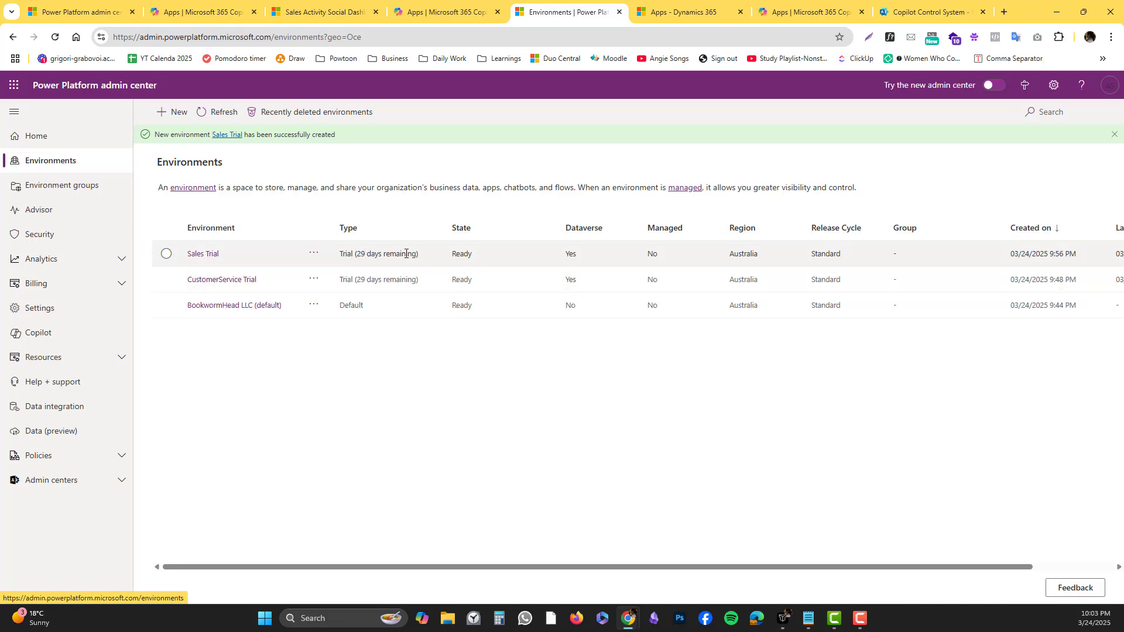
pyautogui.moveTo(288, 259)
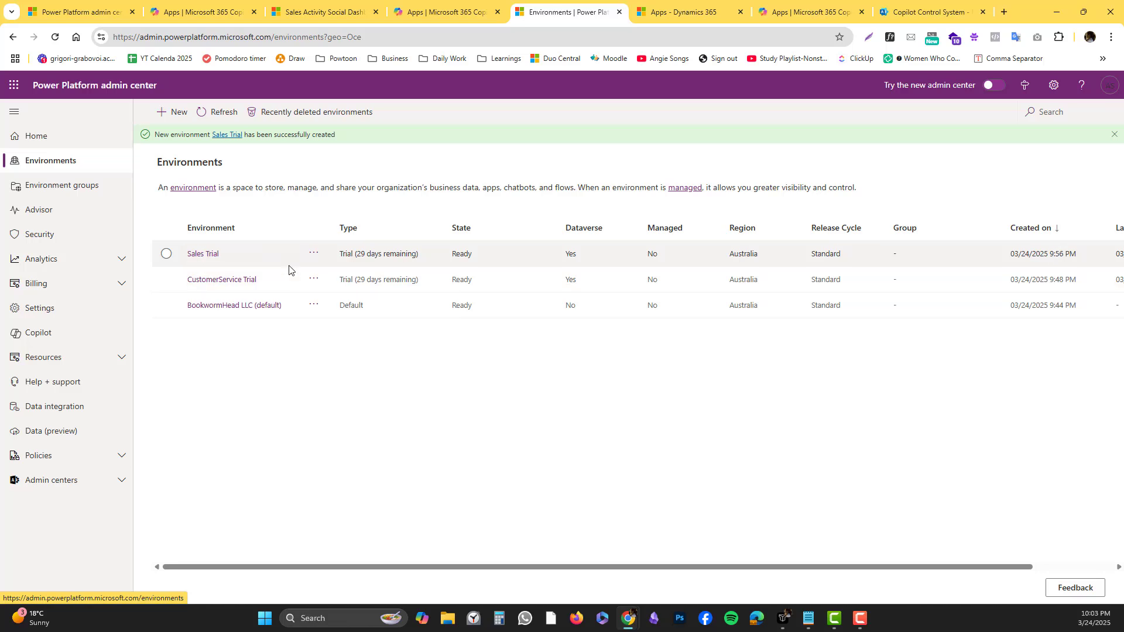
# - Select the Sales Trial environment row and show its available actions
pyautogui.click(166, 253)
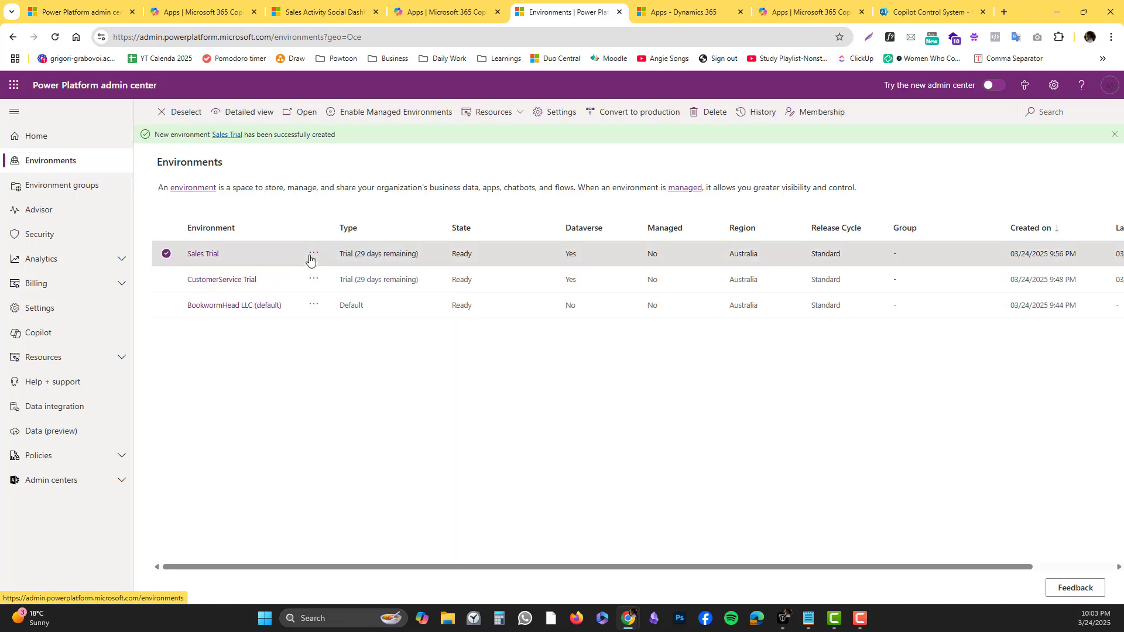
pyautogui.click(314, 253)
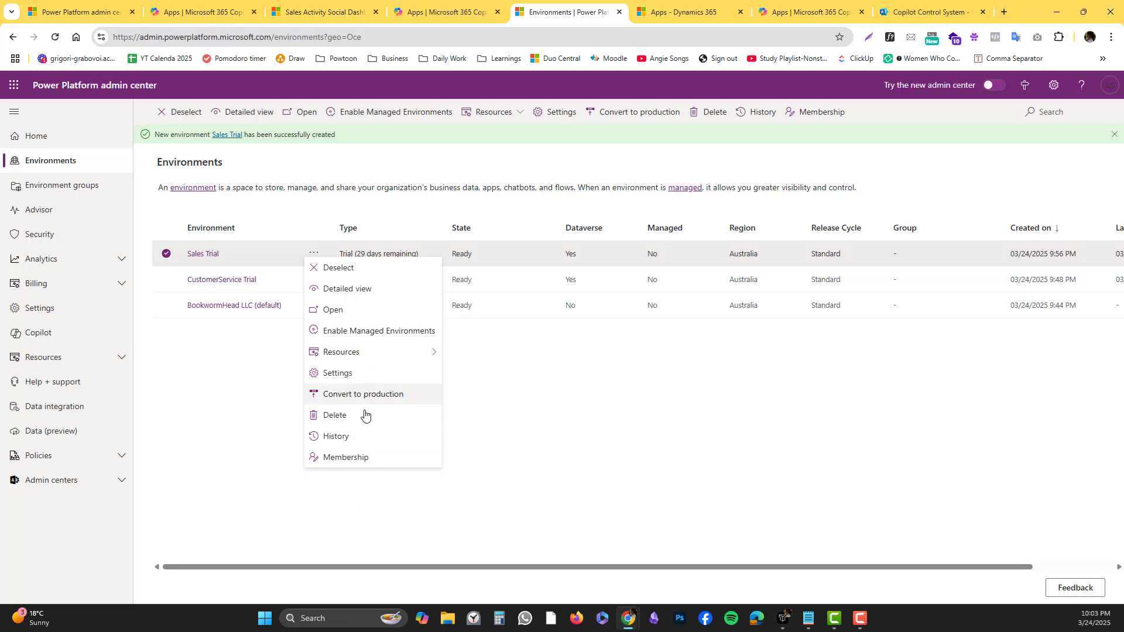
pyautogui.moveTo(416, 460)
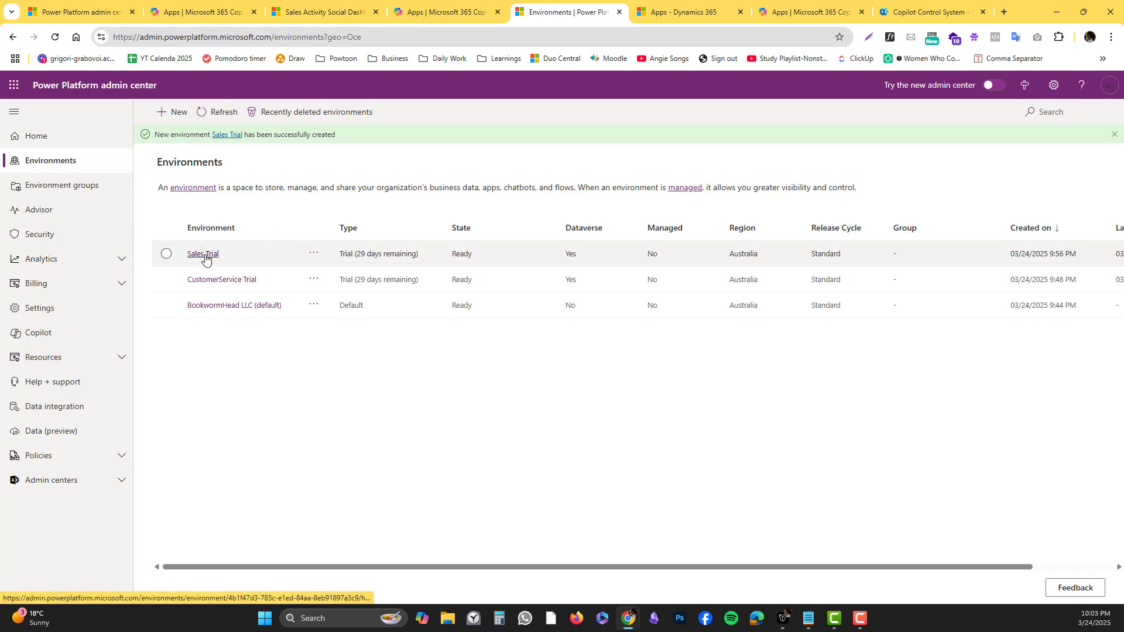
# - View the Sales Trial environment's details page from top to bottom
pyautogui.click(202, 252)
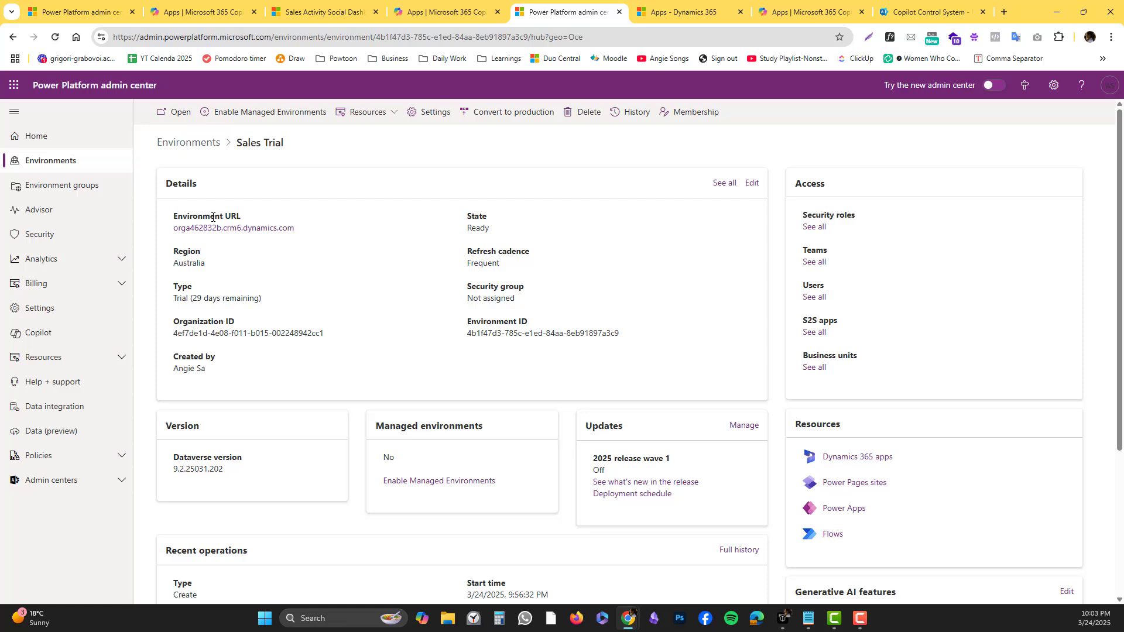
pyautogui.moveTo(236, 218)
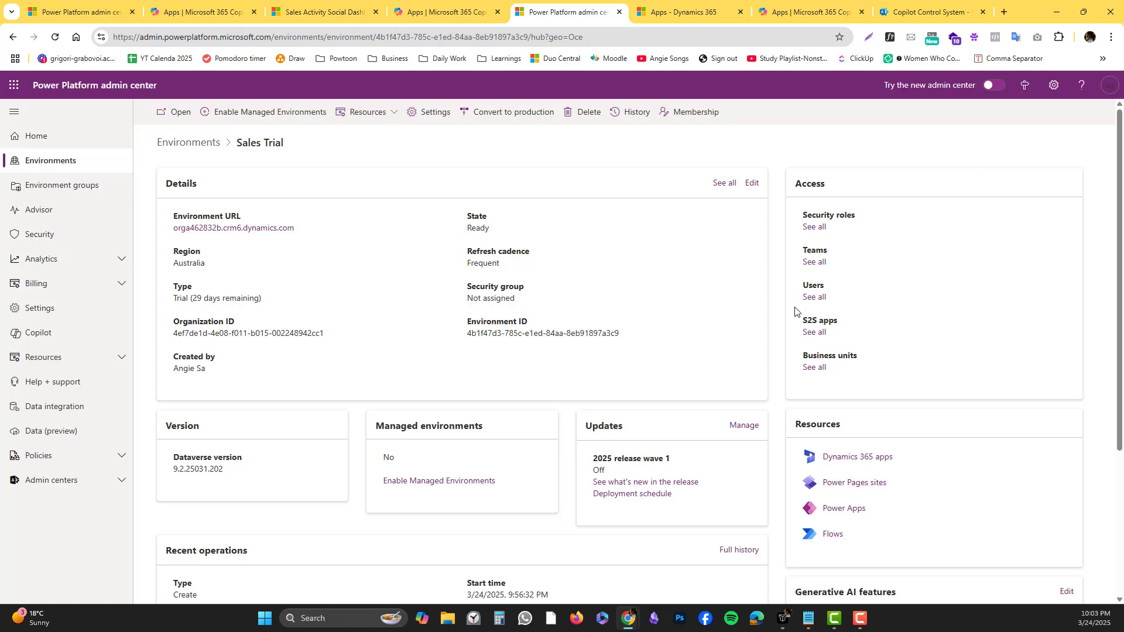
pyautogui.moveTo(752, 299)
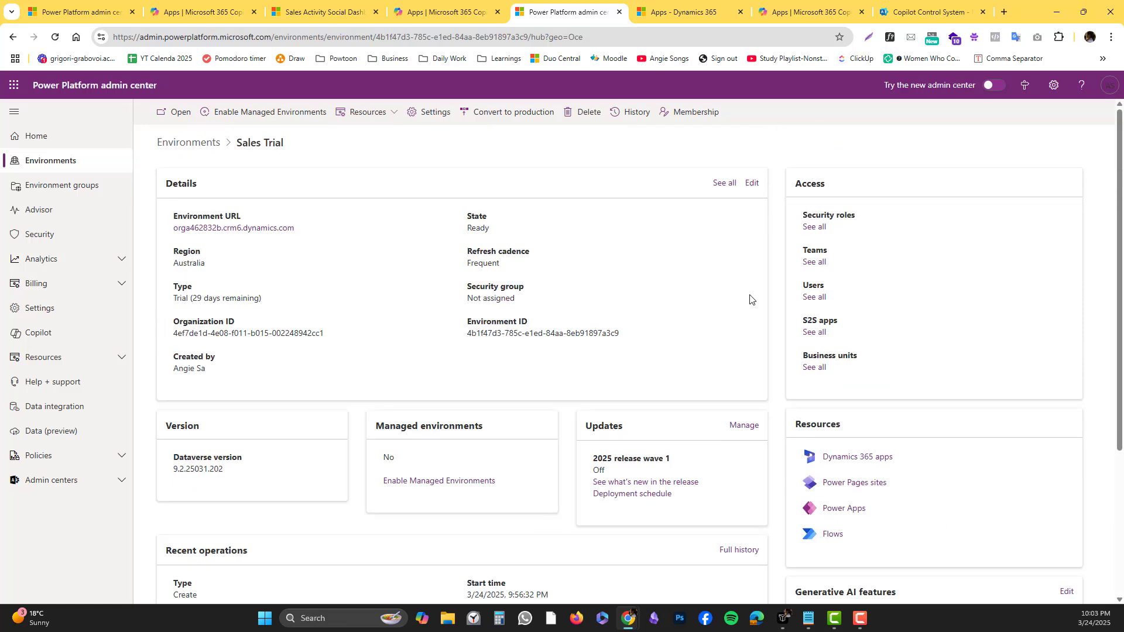
pyautogui.scroll(-3)
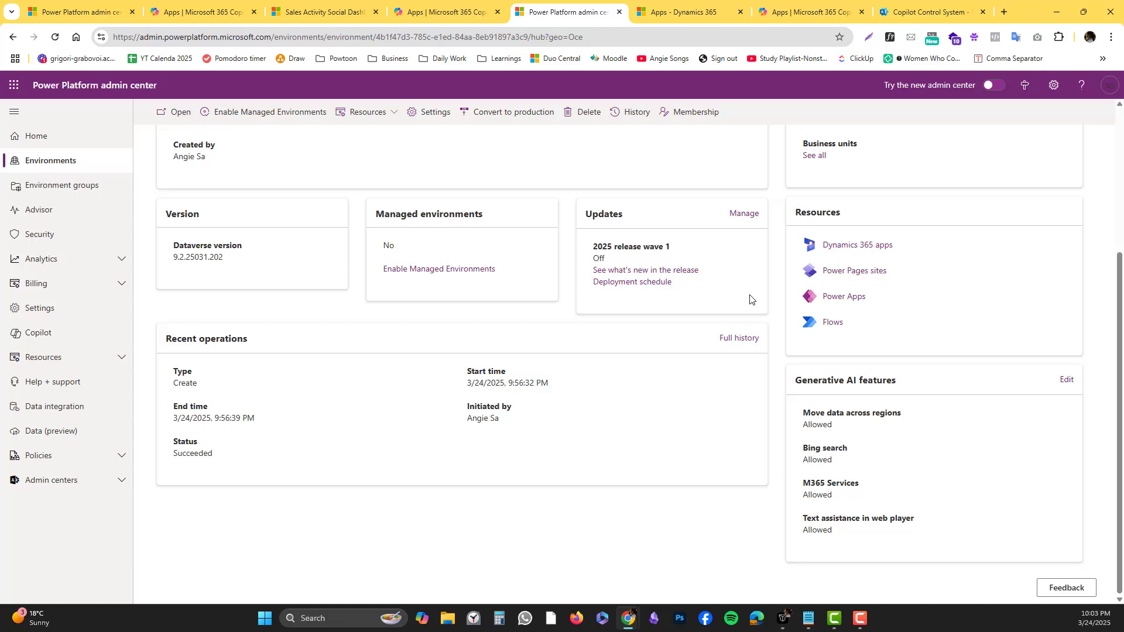
pyautogui.scroll(3)
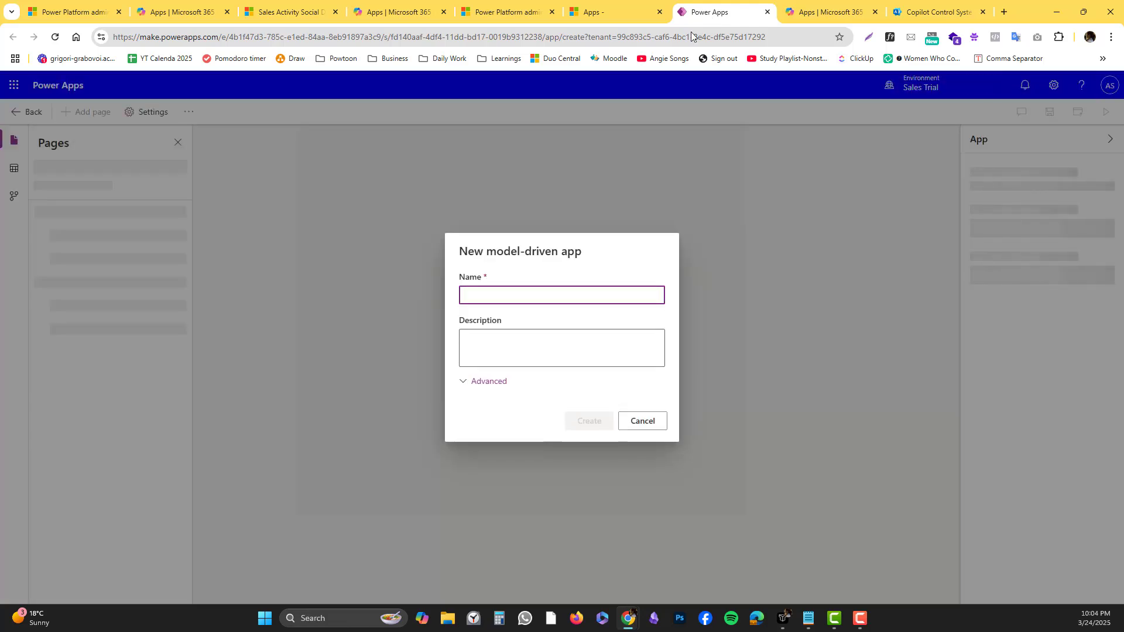
# - Cycle through the Power Apps, Dynamics 365 Apps, Environment groups and Microsoft 365 tabs back to Sales Trial details
pyautogui.click(641, 420)
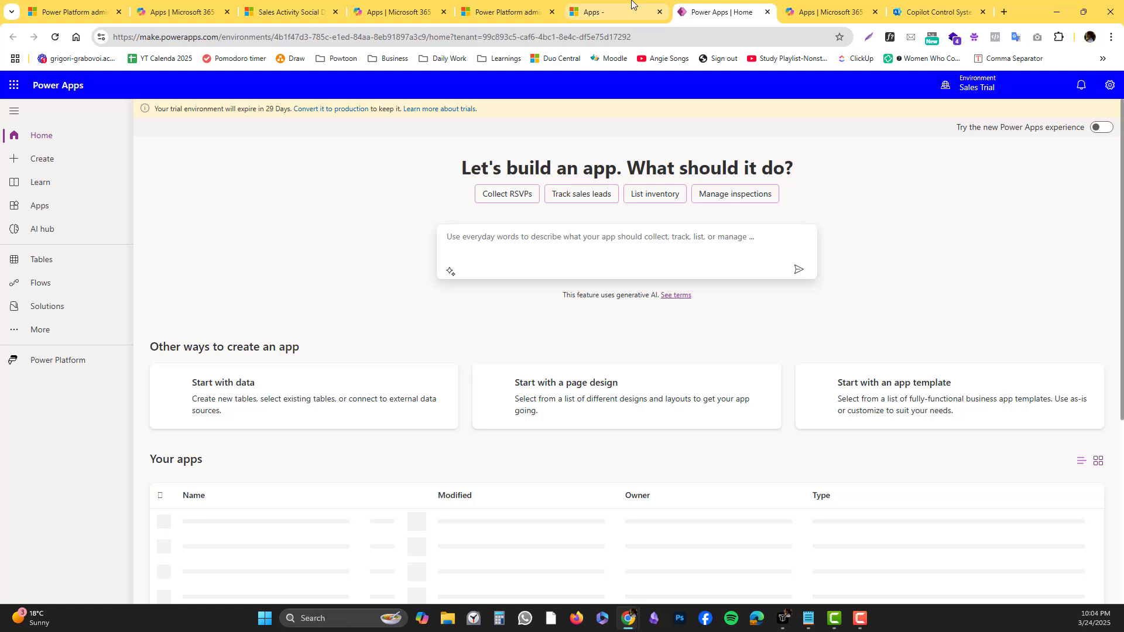
pyautogui.click(604, 12)
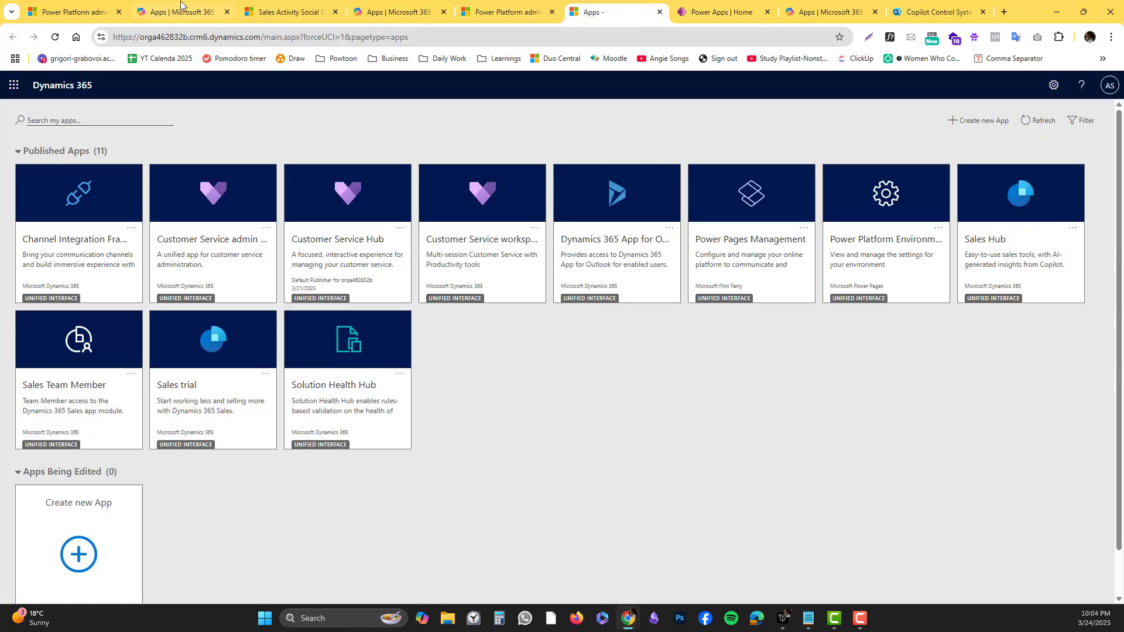
pyautogui.click(70, 10)
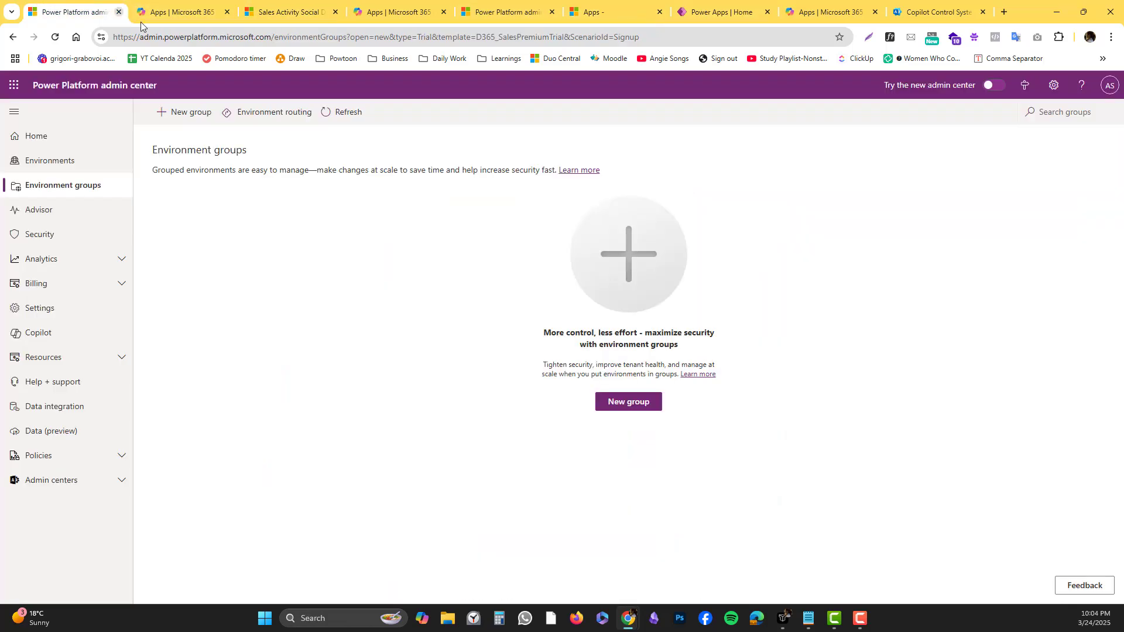
pyautogui.click(395, 12)
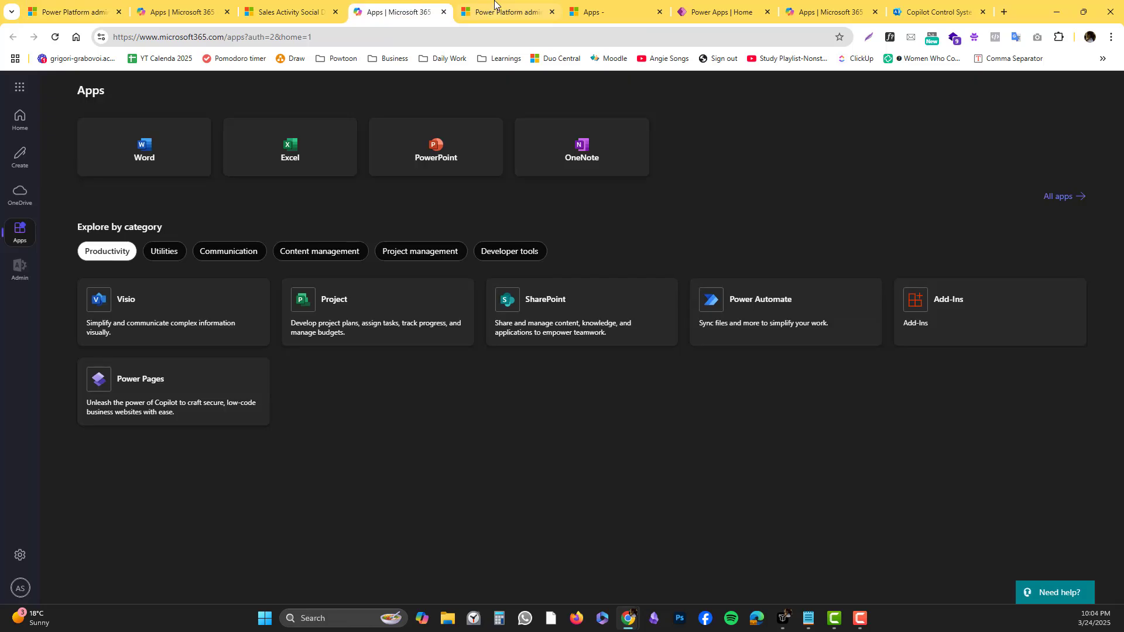
pyautogui.click(506, 12)
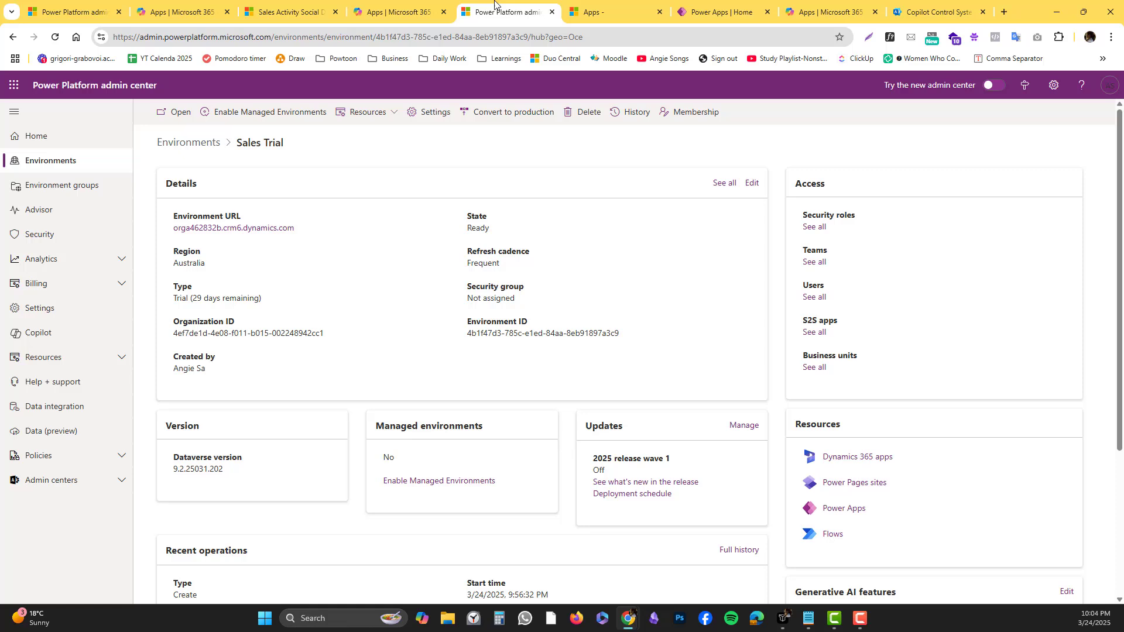
pyautogui.scroll(-3)
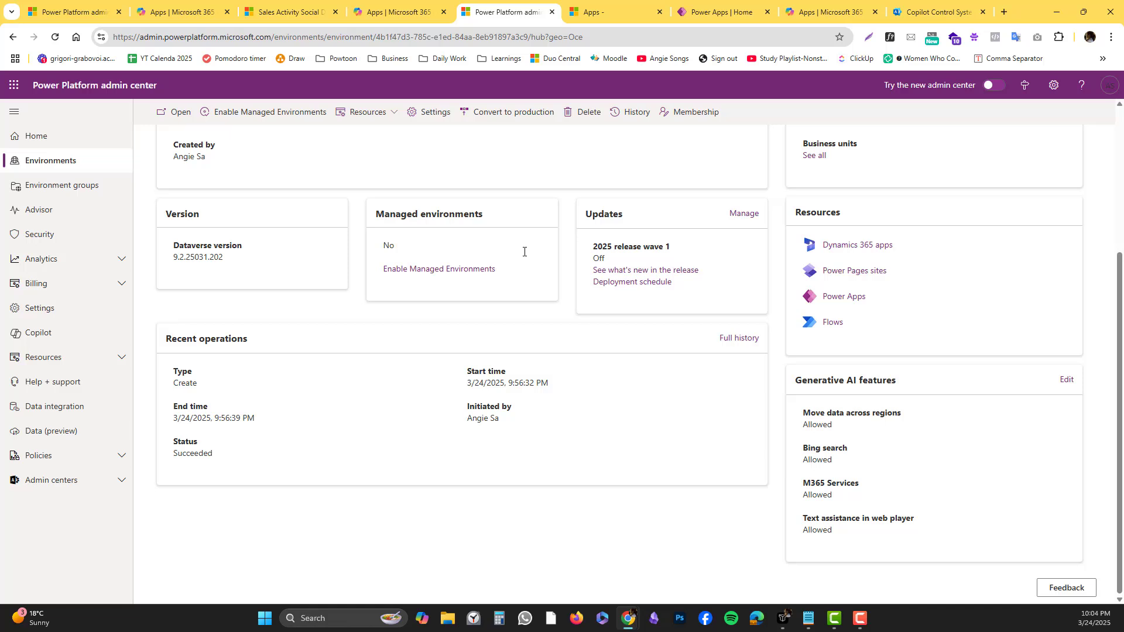
pyautogui.moveTo(474, 248)
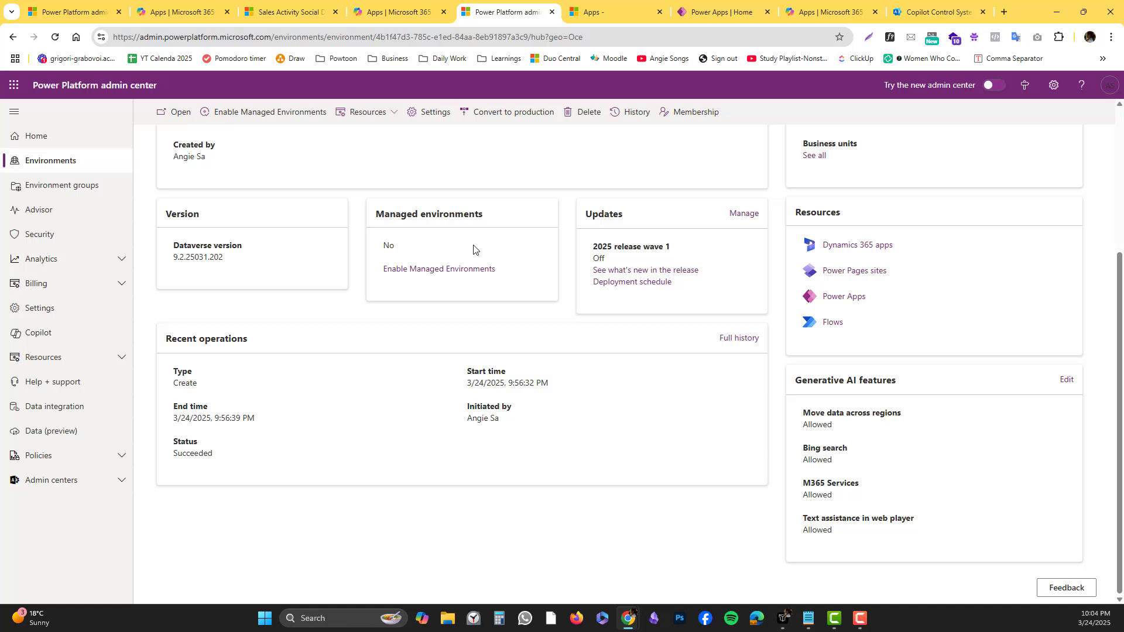
pyautogui.moveTo(241, 239)
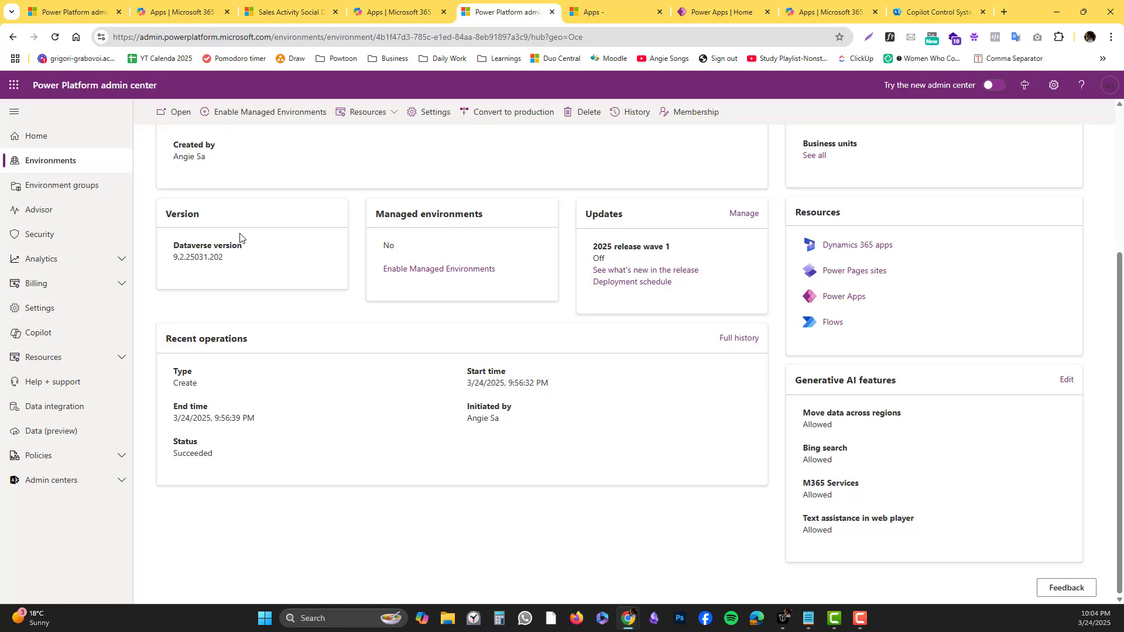